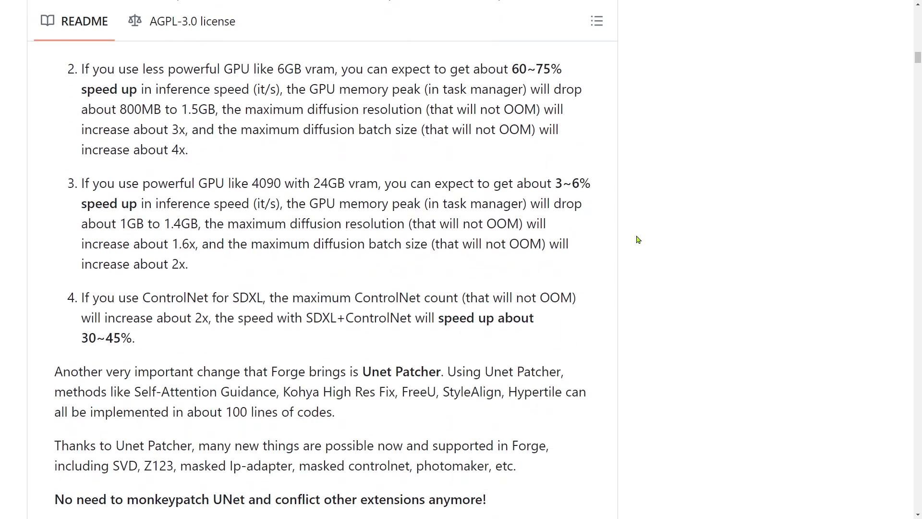
# - Switch to img2img in Inpaint mode and bring the image upload area into view
pyautogui.scroll(-3)
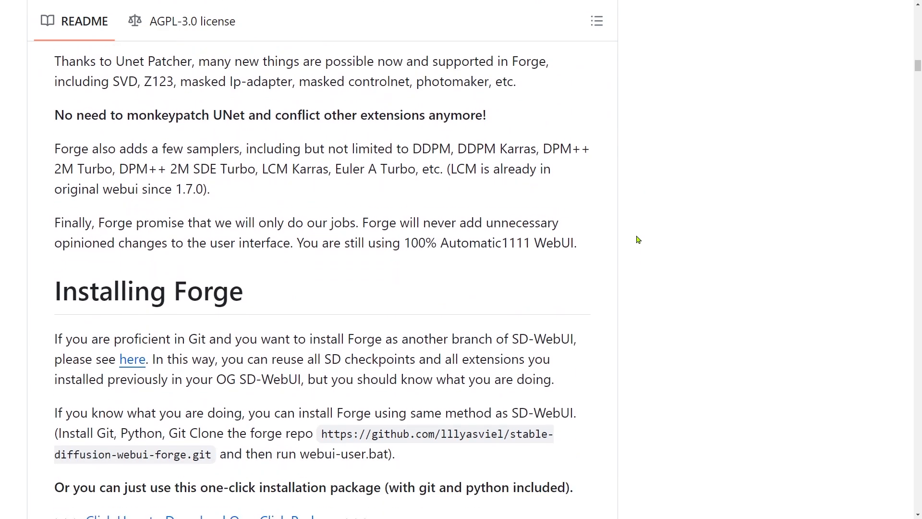
pyautogui.scroll(-3)
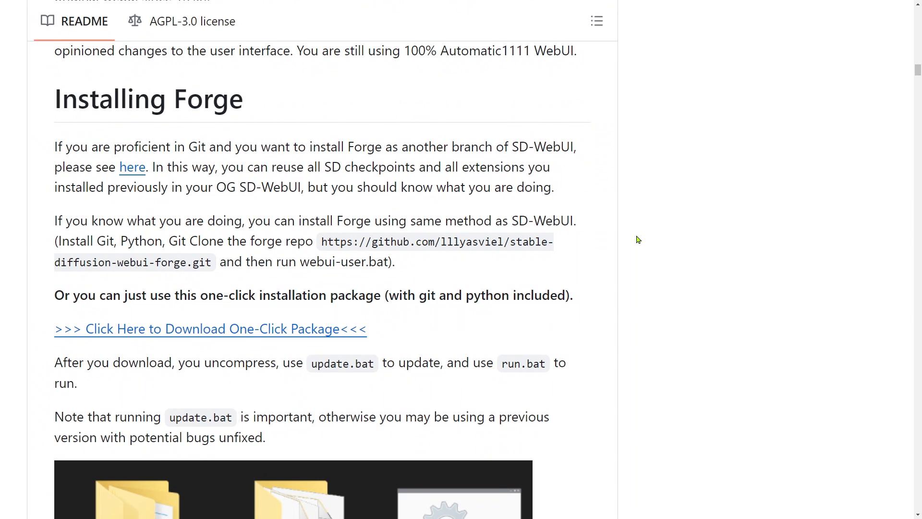
pyautogui.scroll(-3)
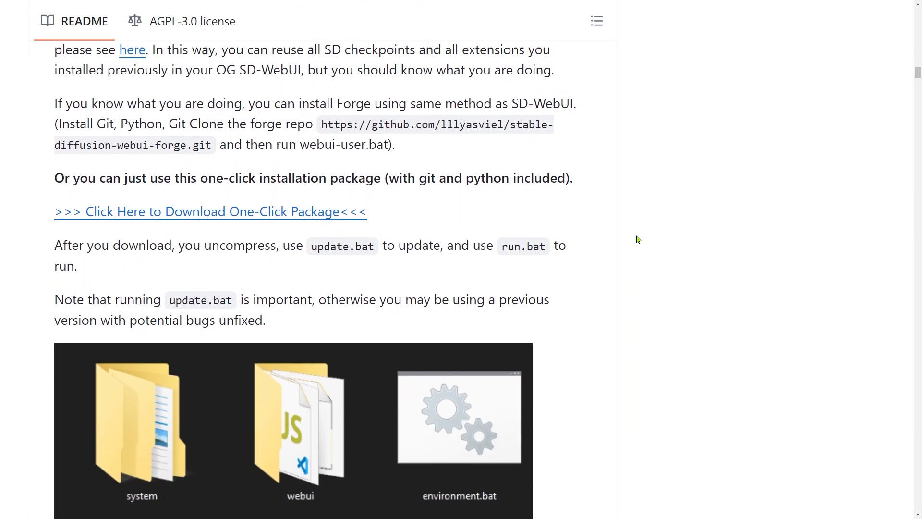
pyautogui.scroll(-3)
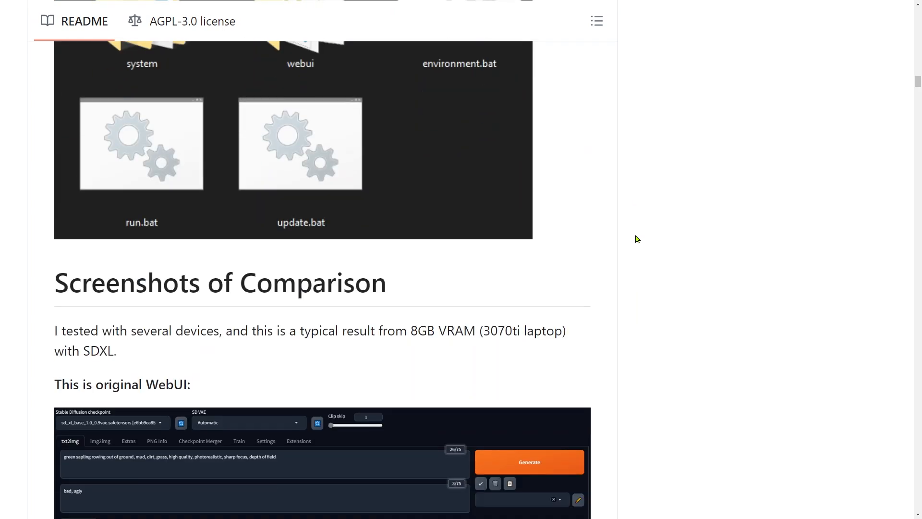
pyautogui.scroll(-3)
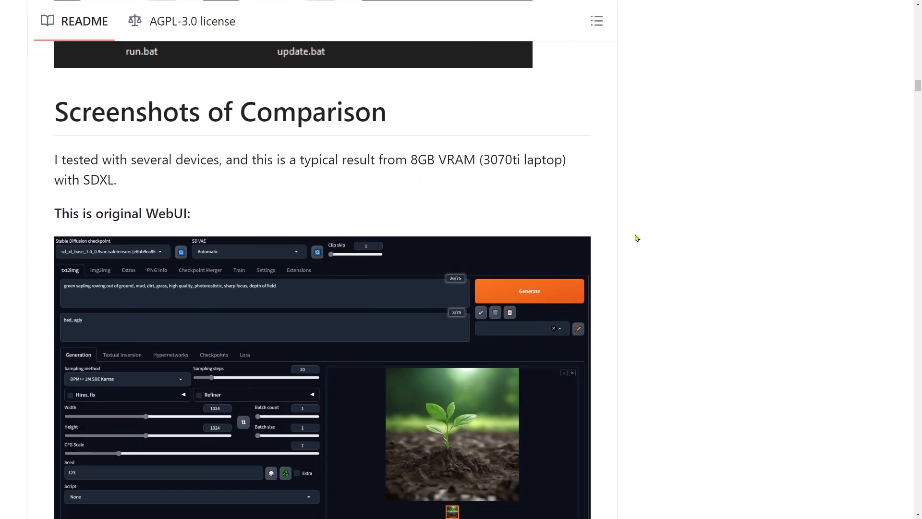
pyautogui.scroll(-3)
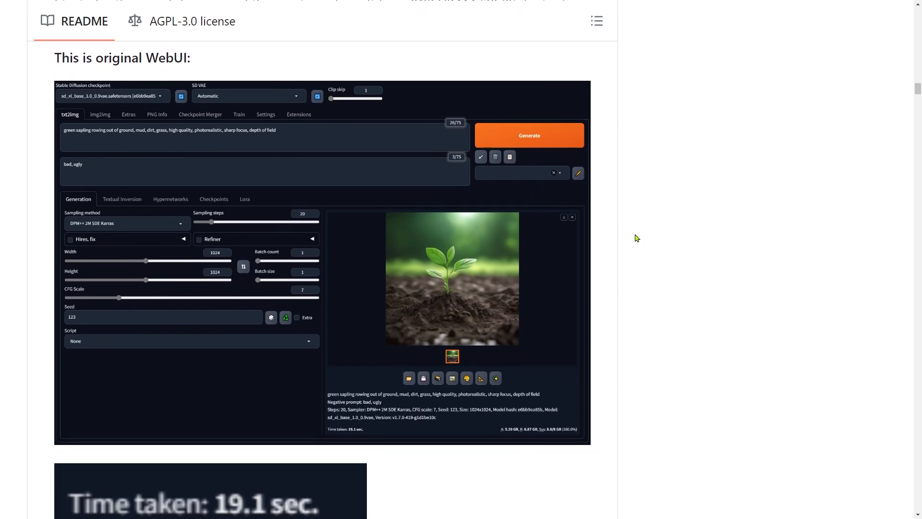
pyautogui.scroll(-3)
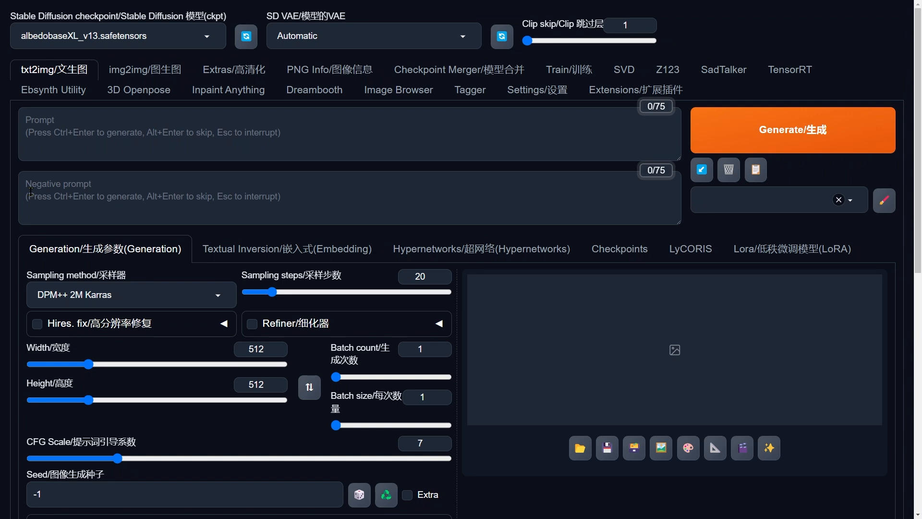
pyautogui.click(145, 69)
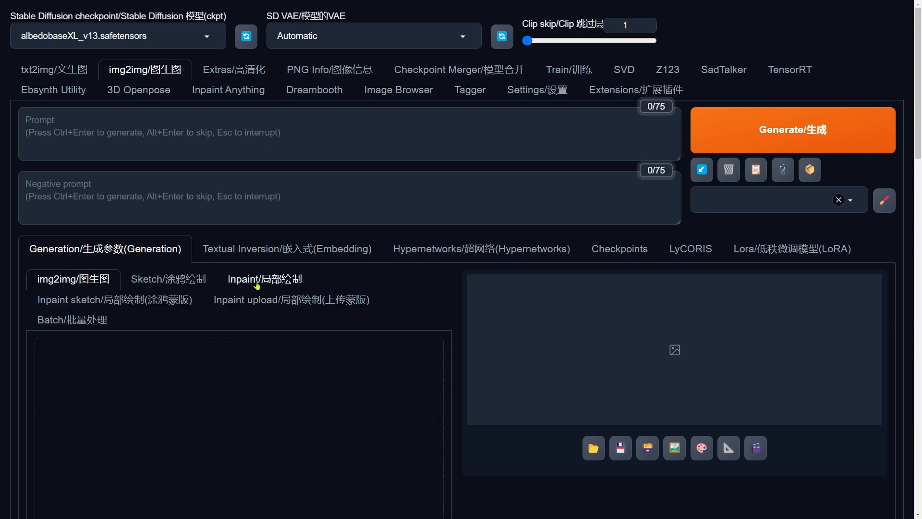
pyautogui.click(265, 278)
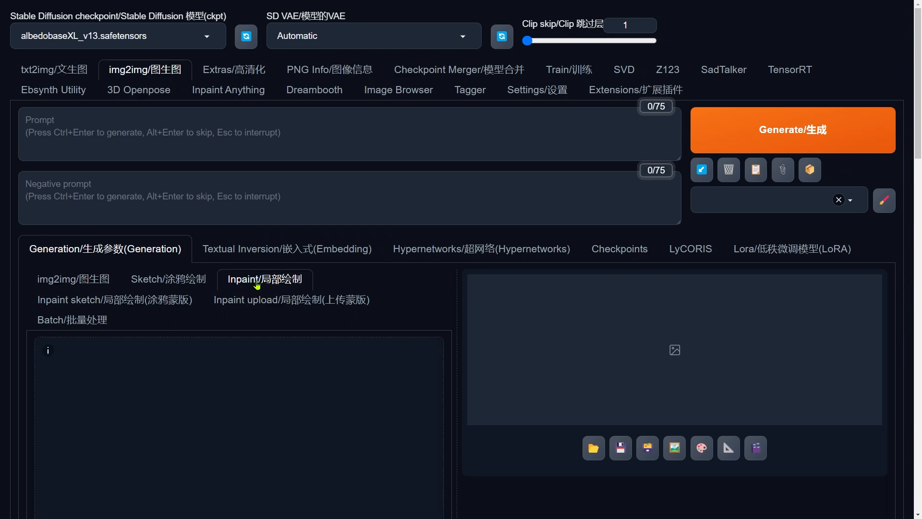
pyautogui.scroll(-3)
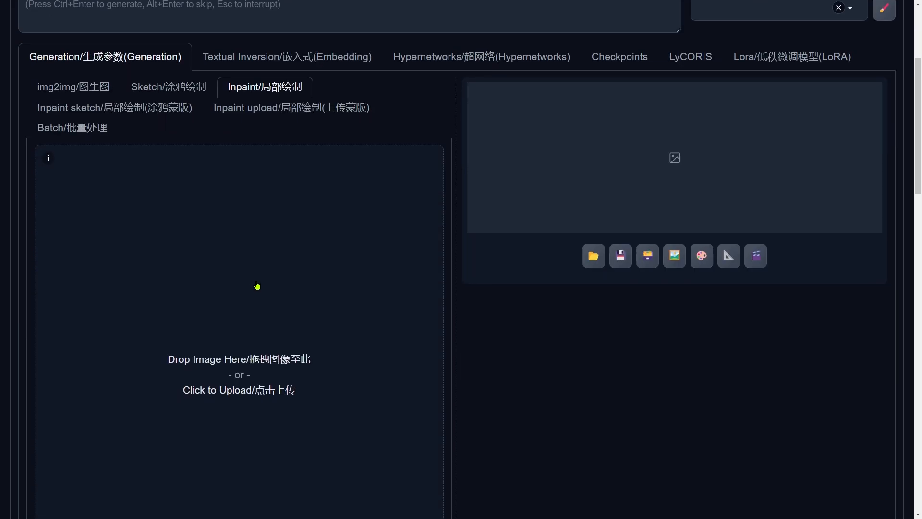
pyautogui.scroll(-3)
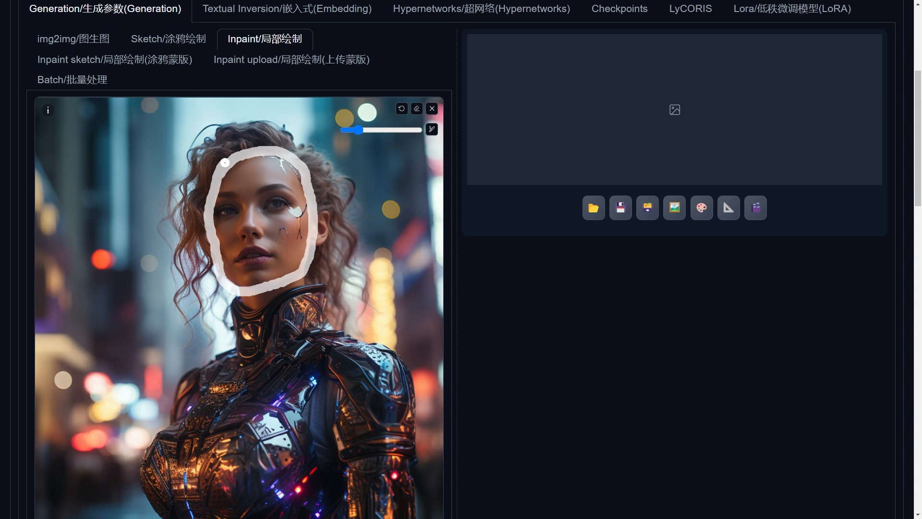
# - Paint the inpaint mask over the woman's face and raise Mask blur from 4 to 12
pyautogui.moveTo(356, 129); pyautogui.dragTo(421, 129)
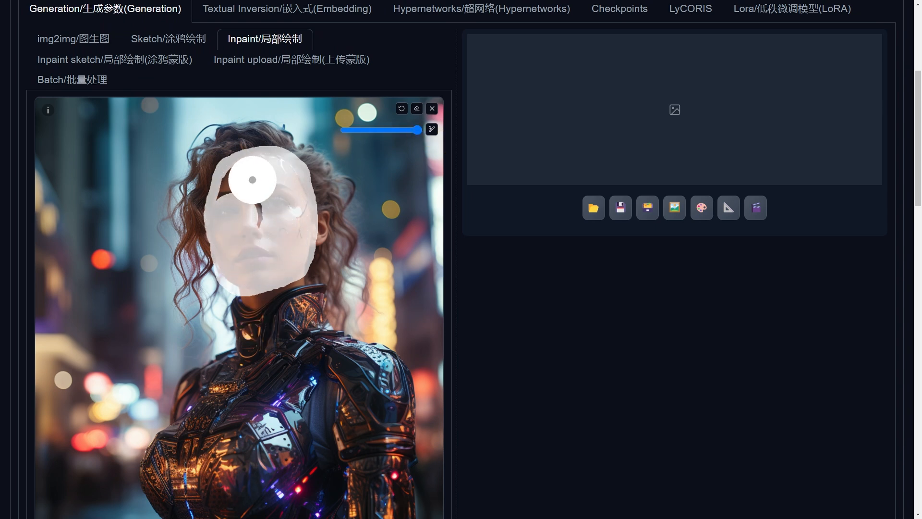
pyautogui.scroll(-3)
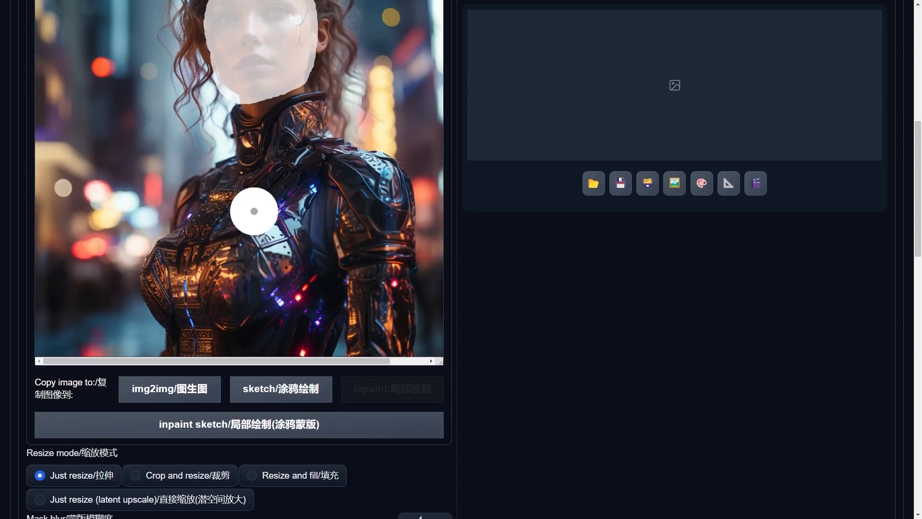
pyautogui.scroll(-3)
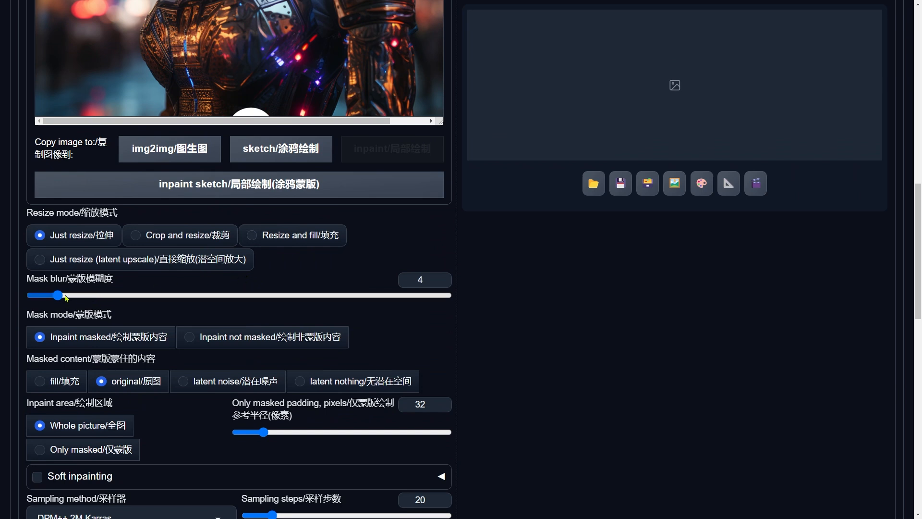
pyautogui.moveTo(58, 295); pyautogui.dragTo(103, 295)
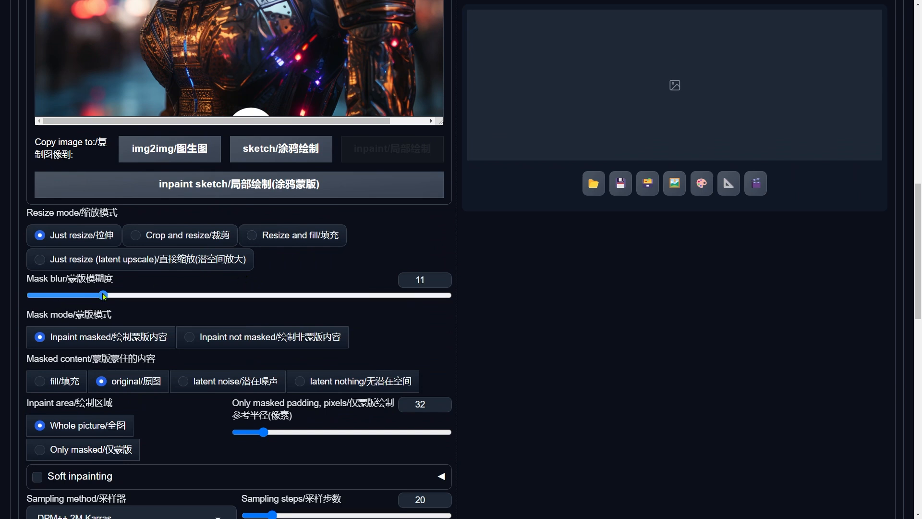
pyautogui.moveTo(104, 294); pyautogui.dragTo(109, 295)
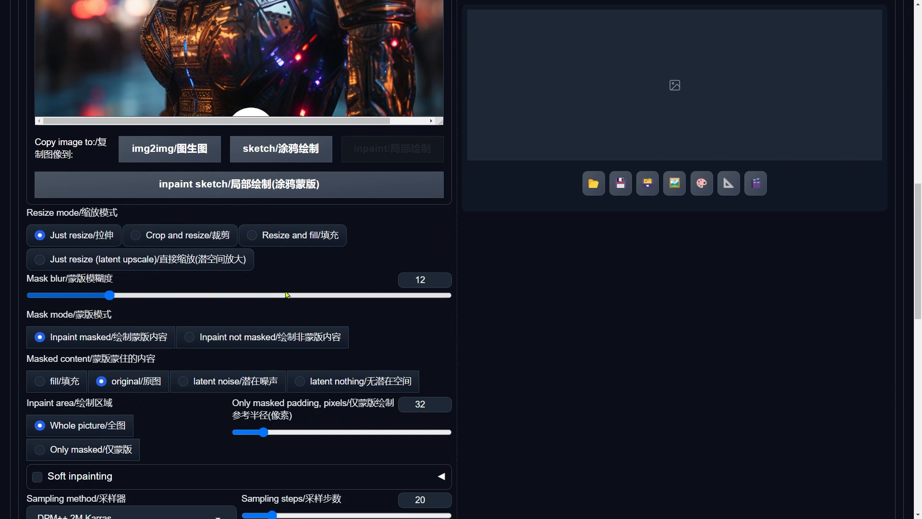
pyautogui.scroll(-3)
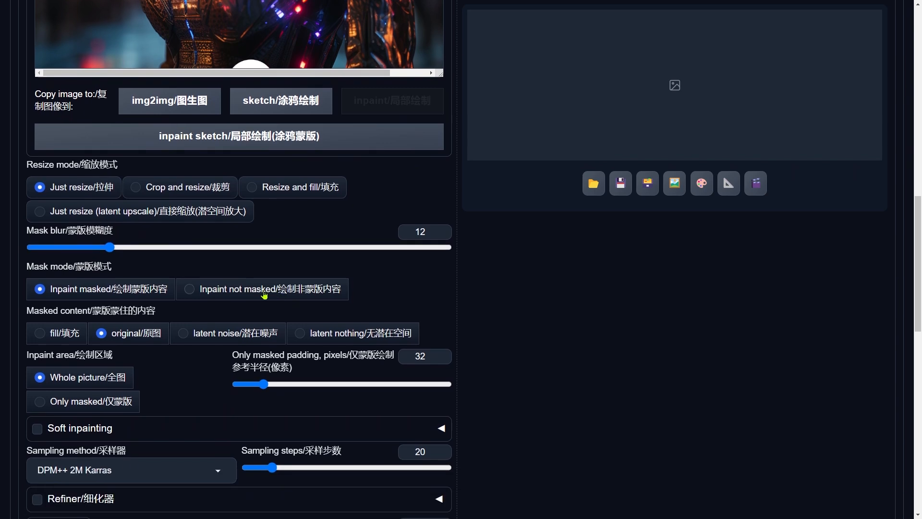
pyautogui.scroll(-3)
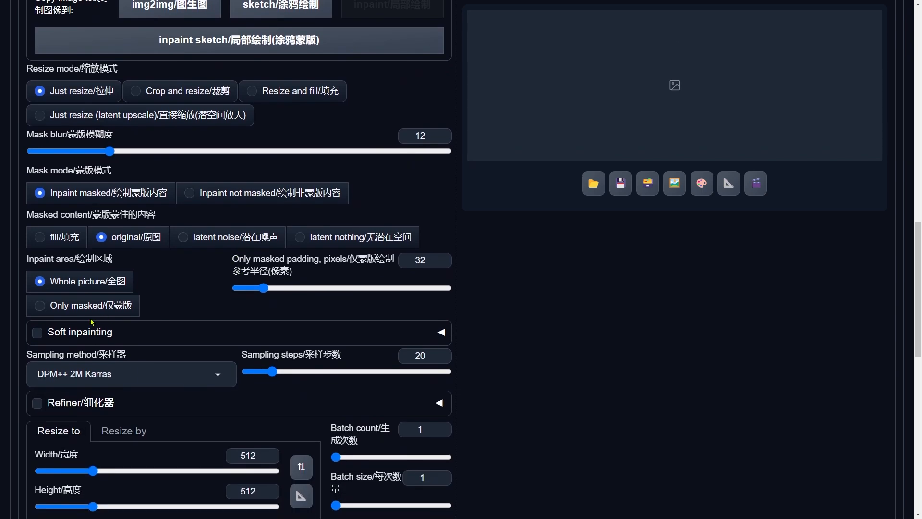
# - Enable Soft inpainting and start the prompt with "young"
pyautogui.click(38, 332)
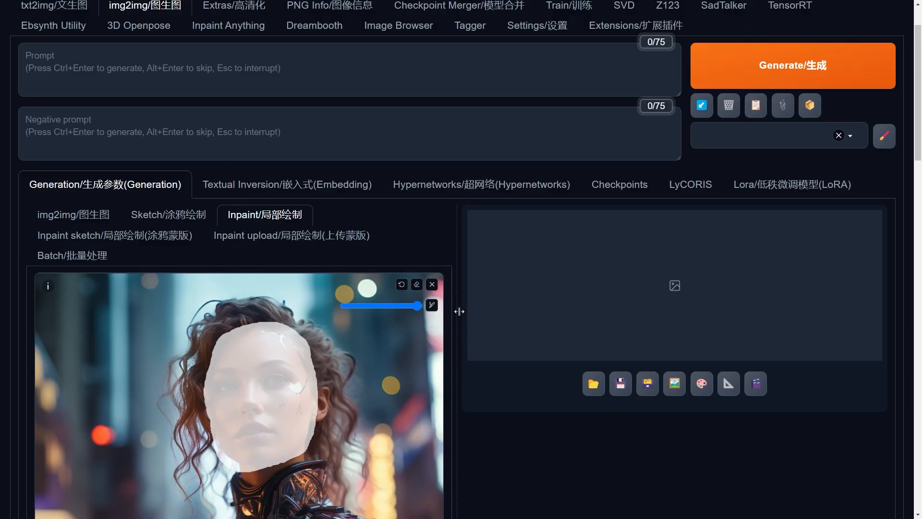
pyautogui.write('young')
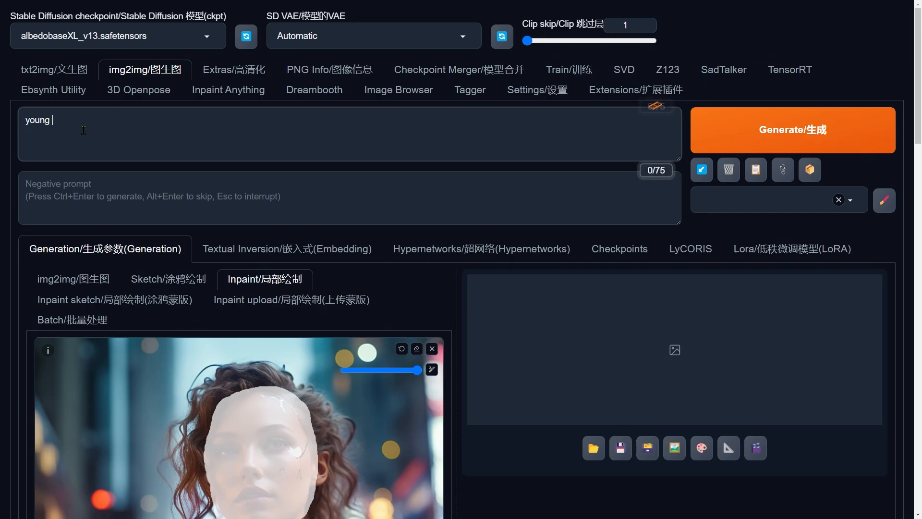
pyautogui.scroll(-3)
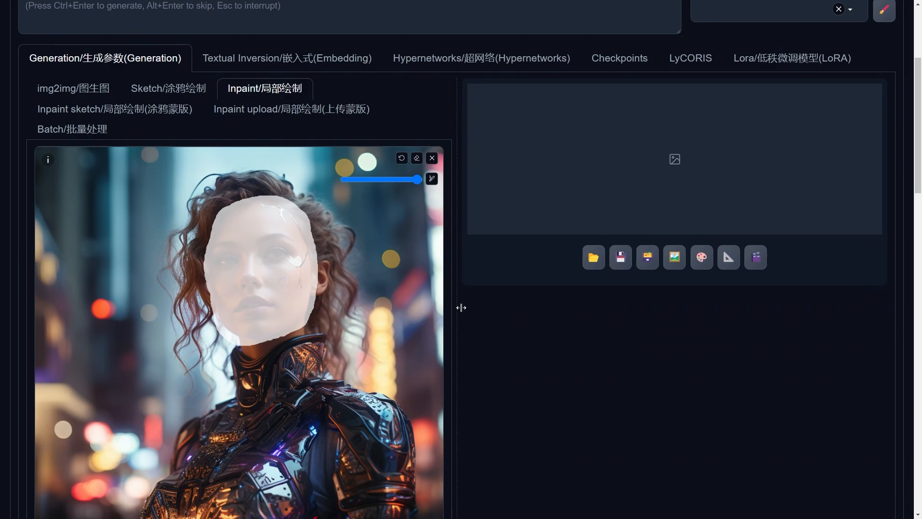
pyautogui.scroll(-3)
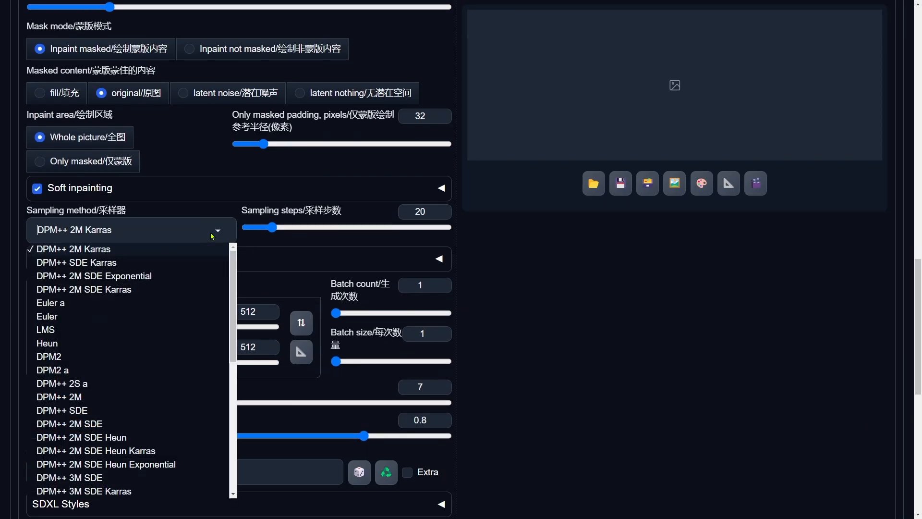
# - Choose the DPM++ SDE Karras sampler and lower Denoising strength to 0.4
pyautogui.click(76, 262)
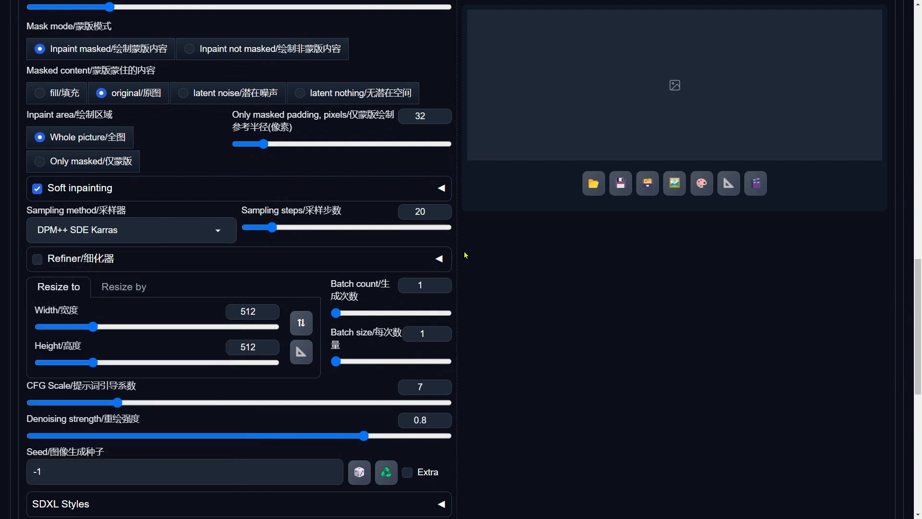
pyautogui.moveTo(486, 259)
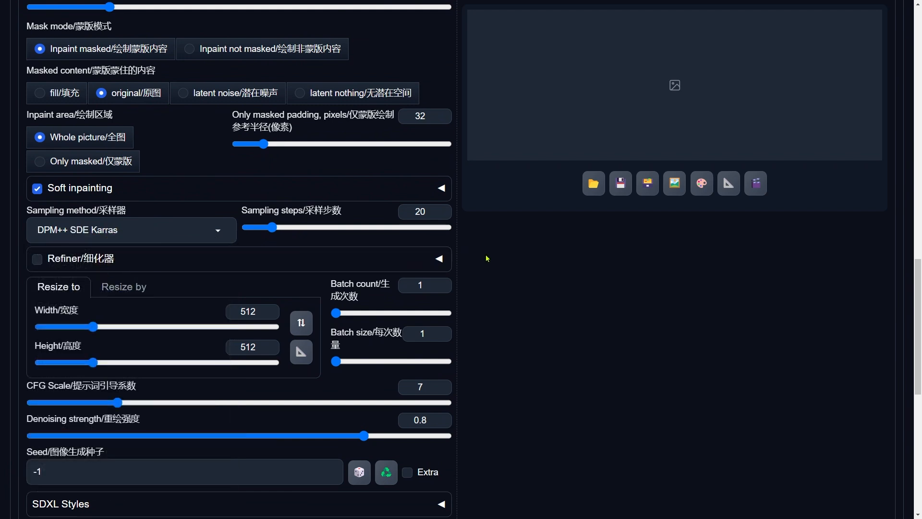
pyautogui.scroll(-3)
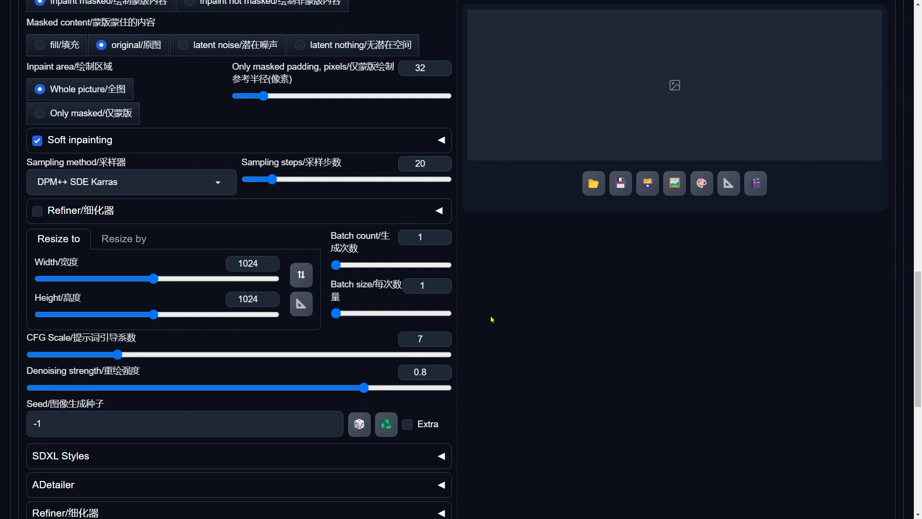
pyautogui.scroll(-3)
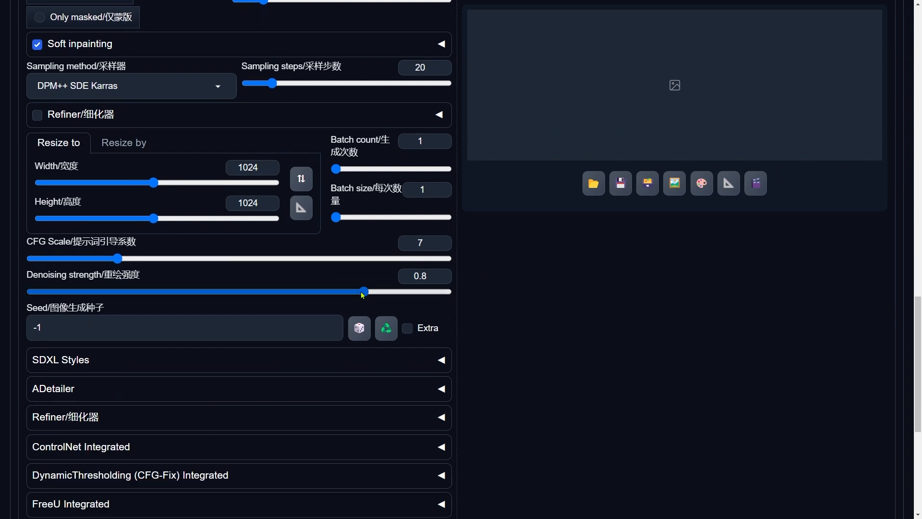
pyautogui.moveTo(363, 291); pyautogui.dragTo(205, 291)
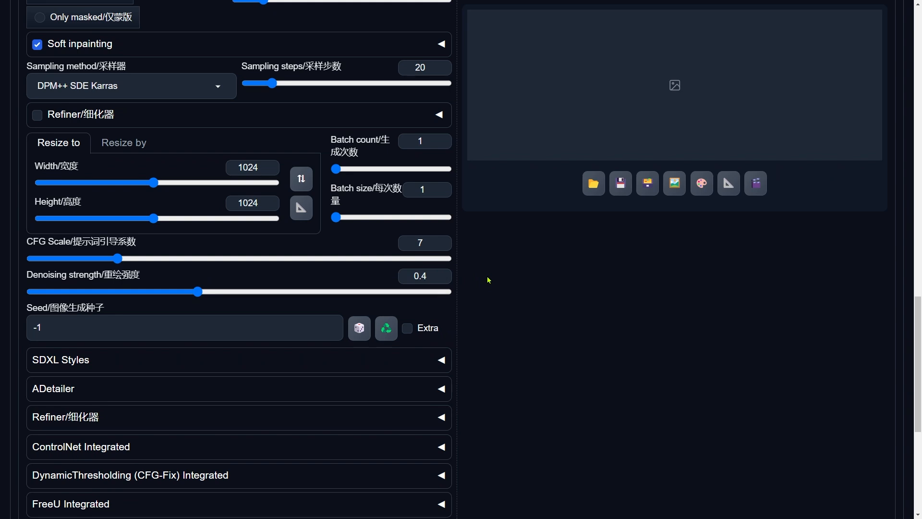
pyautogui.scroll(-3)
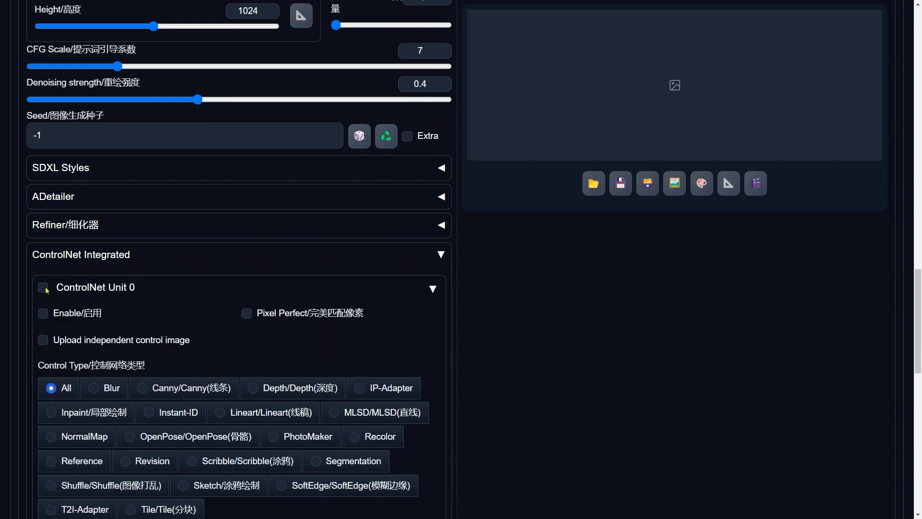
# - Enable ControlNet Unit 0 as IP-Adapter with InsightFace+CLIP-H and the faceid-plusv2 SDXL model
pyautogui.click(42, 287)
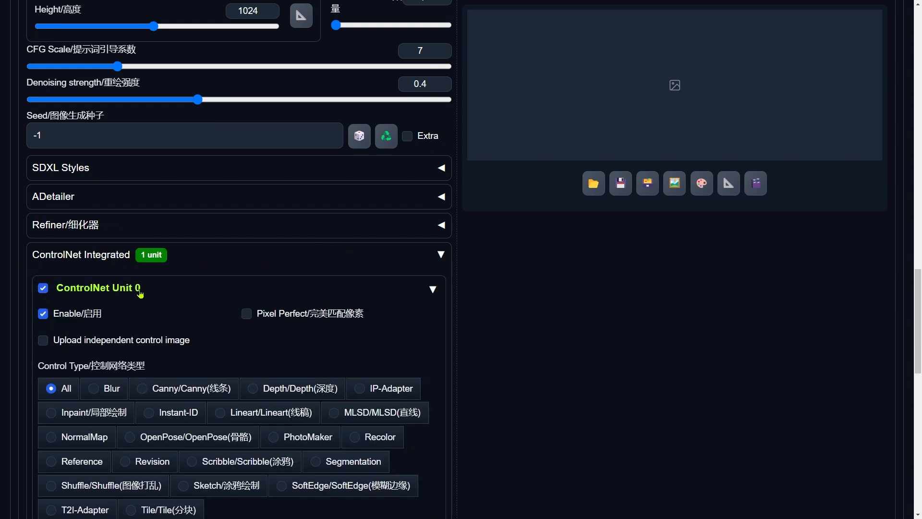
pyautogui.scroll(-3)
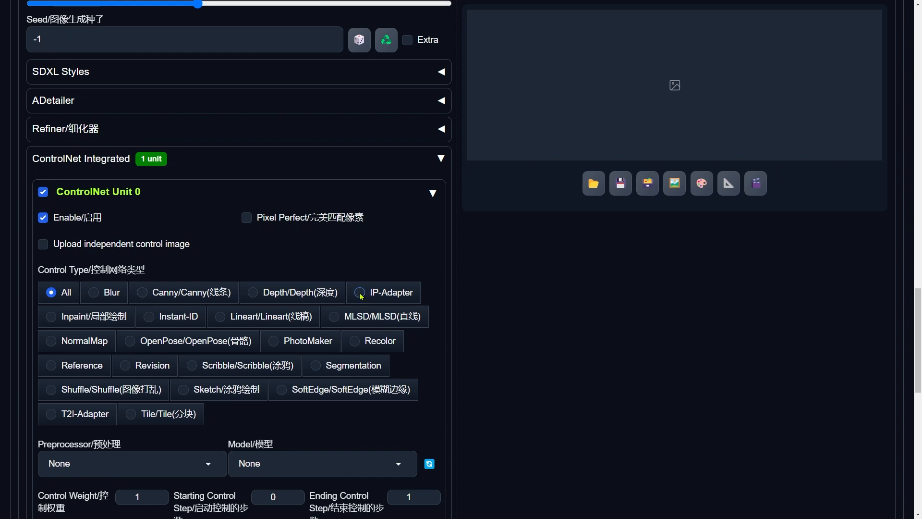
pyautogui.click(358, 292)
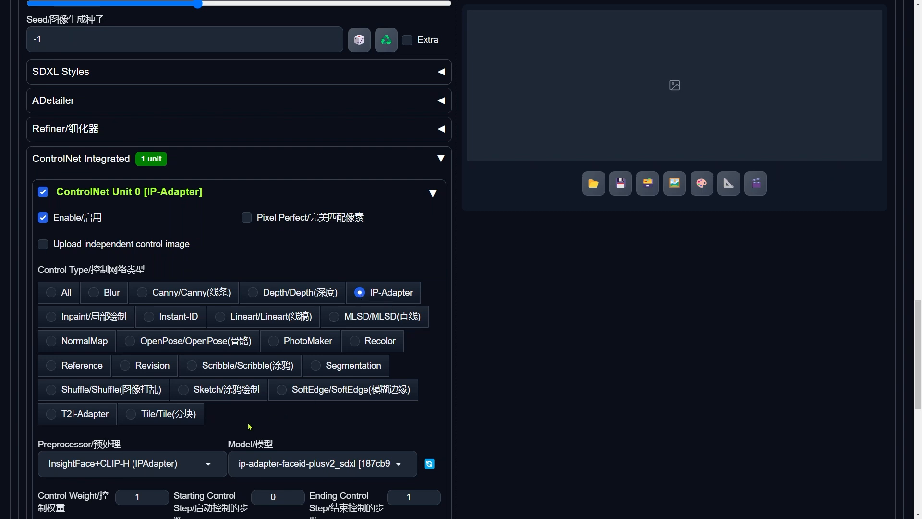
pyautogui.scroll(-3)
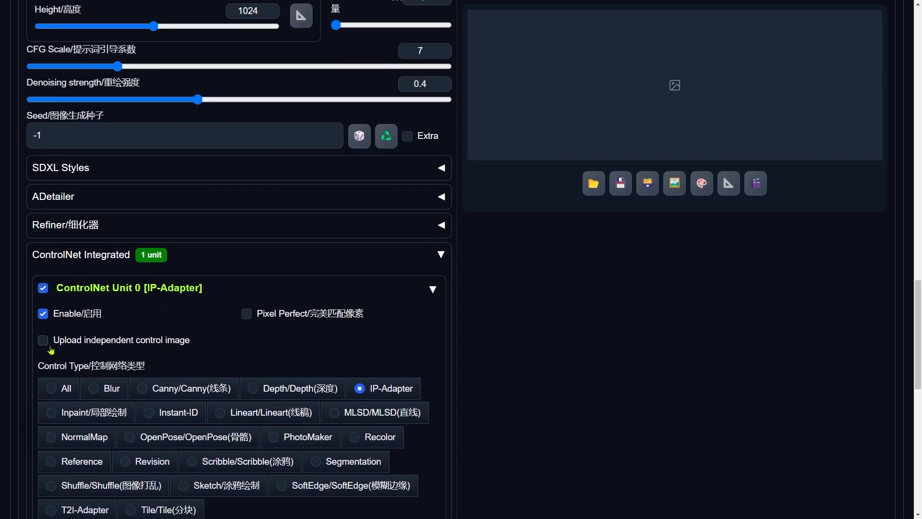
# - Allow an independent control image and upload the blonde woman's reference portrait
pyautogui.click(42, 339)
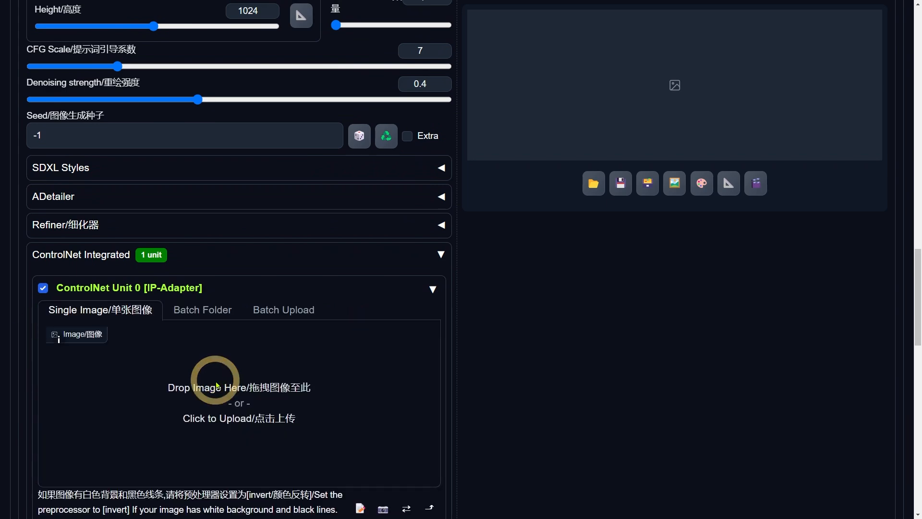
pyautogui.click(238, 399)
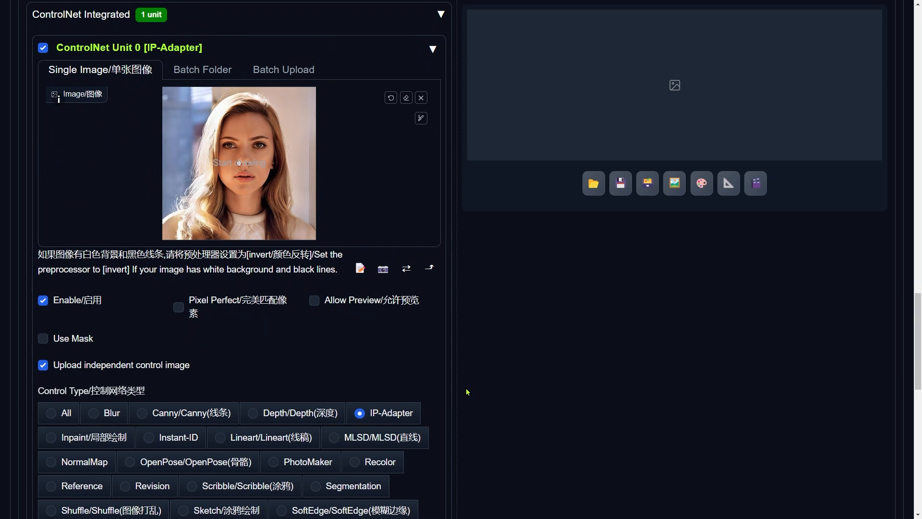
pyautogui.moveTo(141, 376)
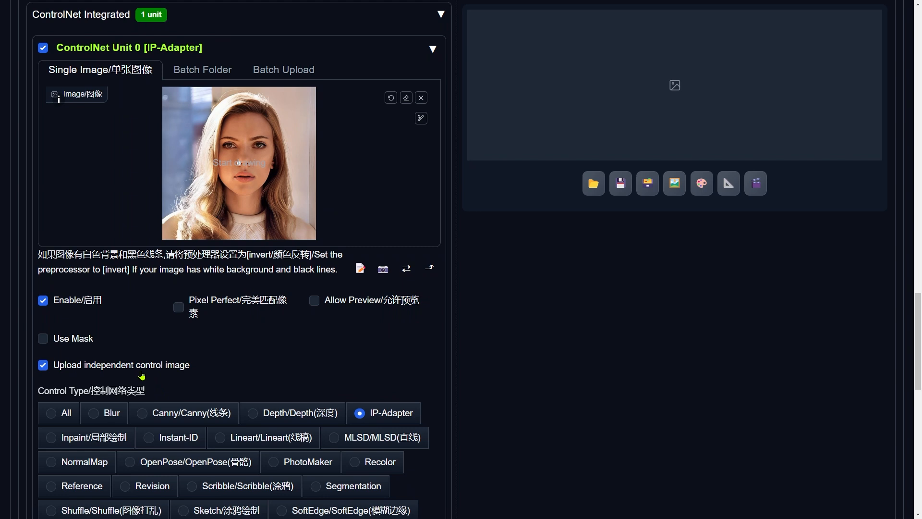
pyautogui.scroll(-3)
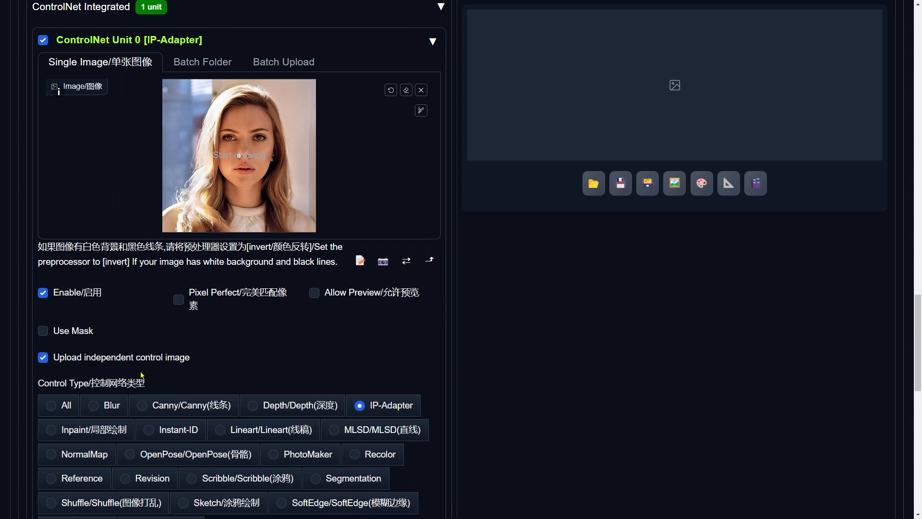
# - Drag Unit 0's Control Weight slider slightly to the left
pyautogui.scroll(-3)
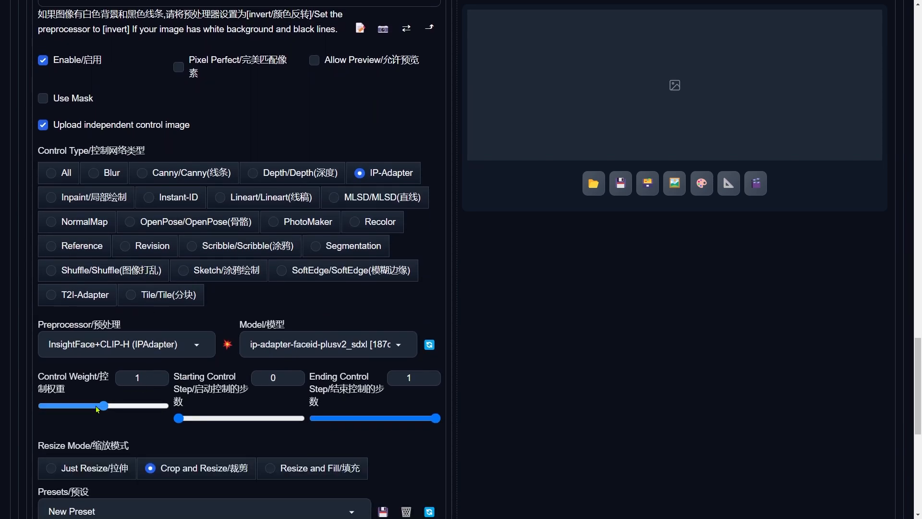
pyautogui.moveTo(104, 405); pyautogui.dragTo(90, 405)
pyautogui.write('young woman')
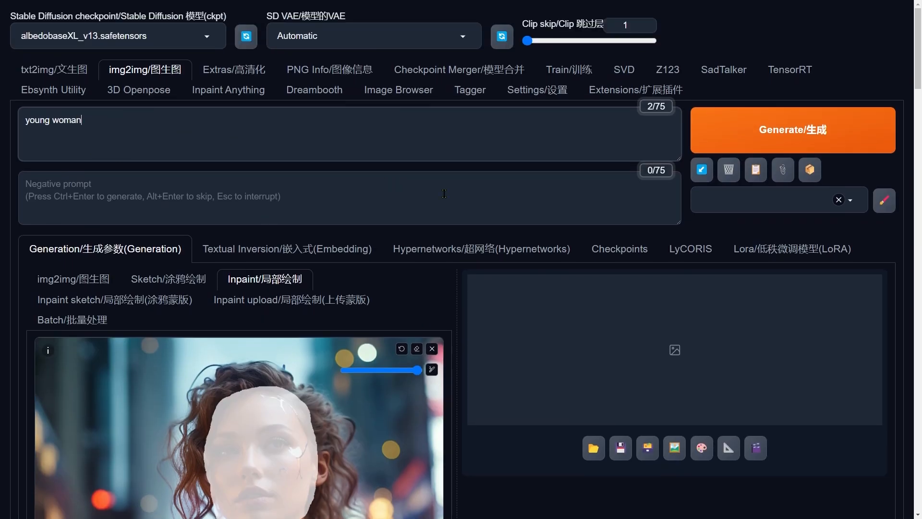
# - Insert the ip-adapter-faceid-plusv2_sdxl_lora LoRA at weight 0.9 and return to Generation
pyautogui.click(791, 248)
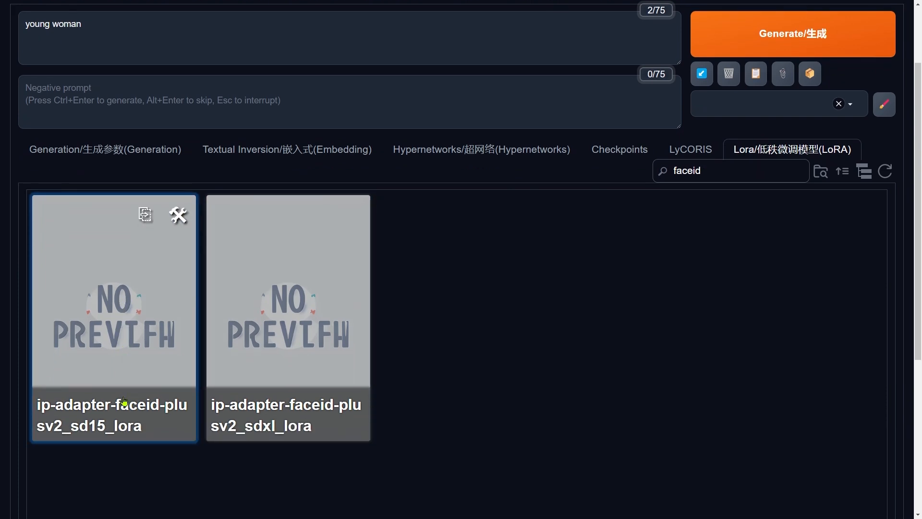
pyautogui.click(288, 318)
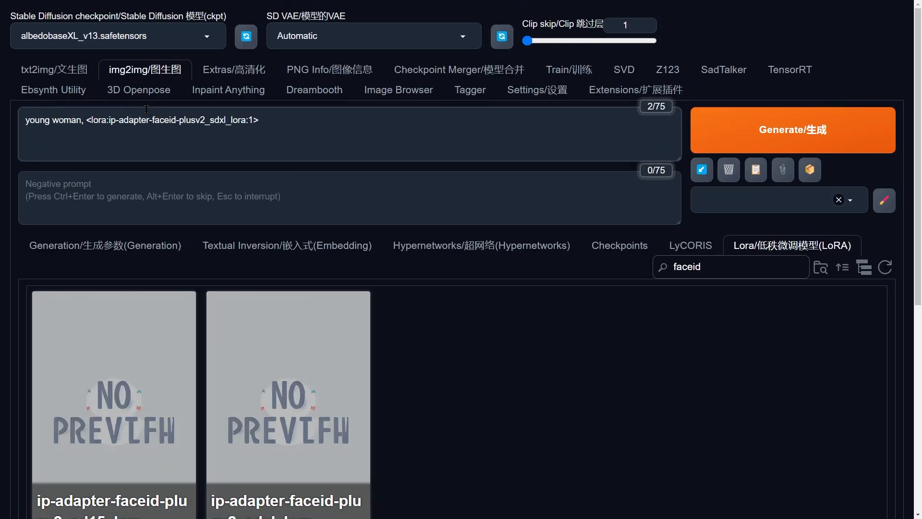
pyautogui.write('0.9')
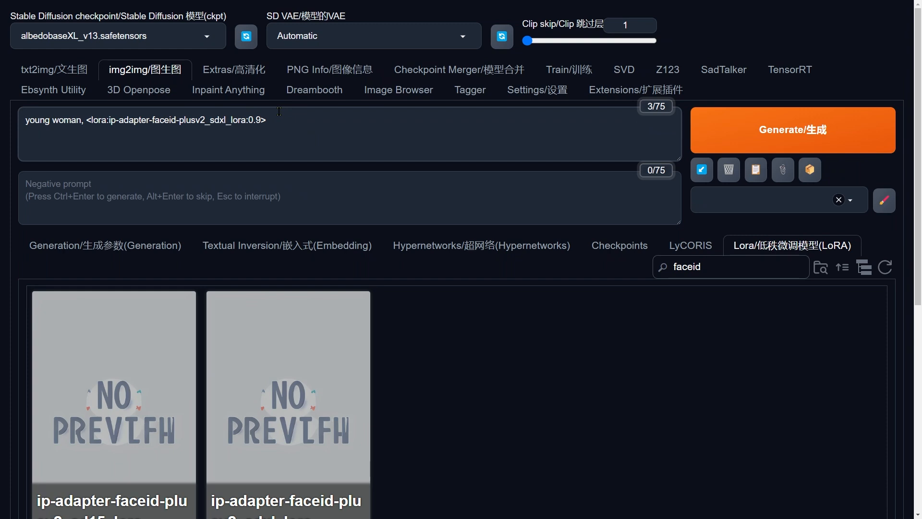
pyautogui.click(104, 245)
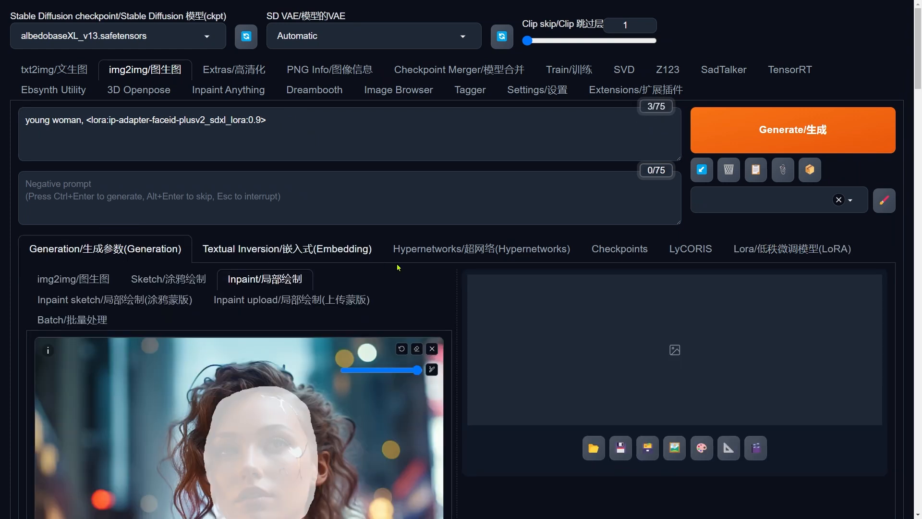
pyautogui.scroll(-3)
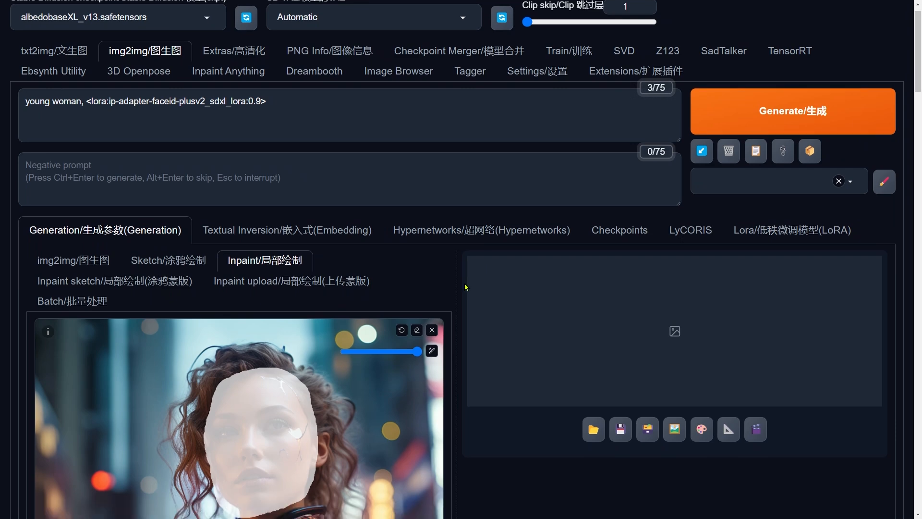
pyautogui.scroll(-3)
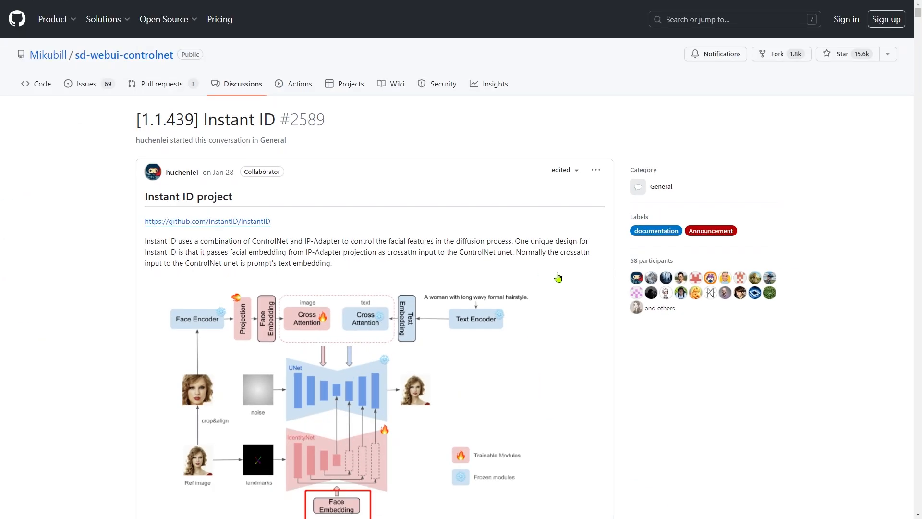
# - Scroll through the Instant ID discussion in the sd-webui-controlnet repository
pyautogui.scroll(-3)
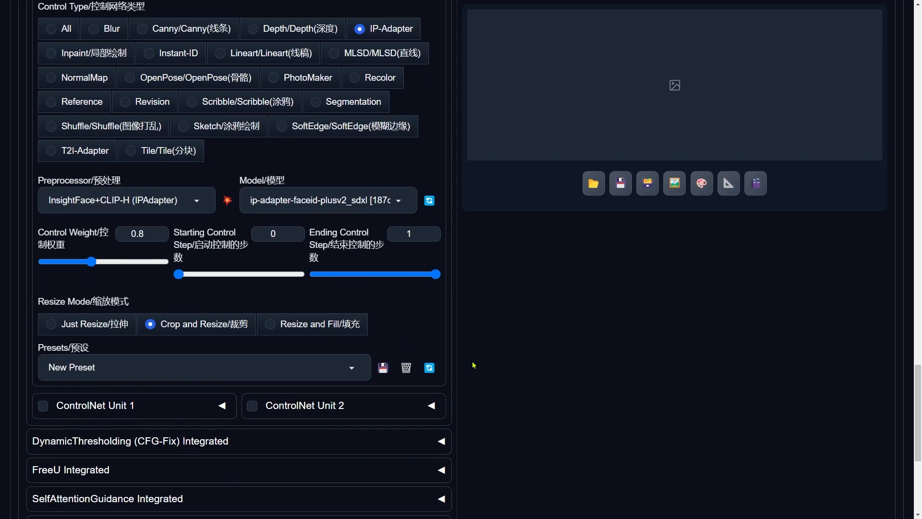
# - Enable Unit 1 as Instant-ID with instant_id_face_keypoints and control_instant_id_sdxl
pyautogui.click(95, 405)
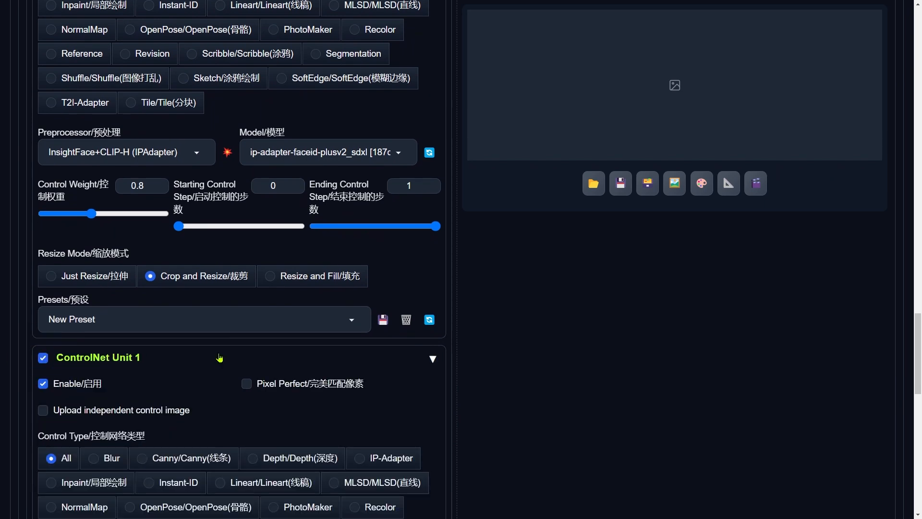
pyautogui.scroll(-3)
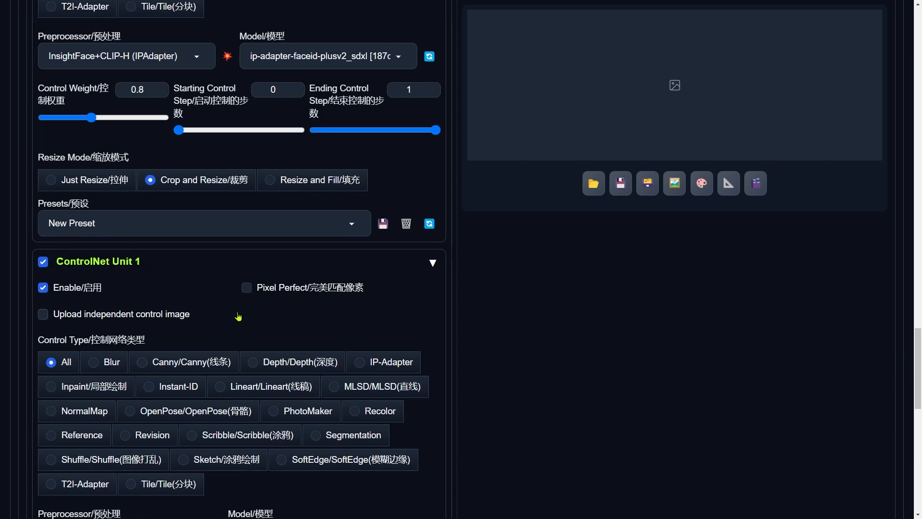
pyautogui.click(171, 386)
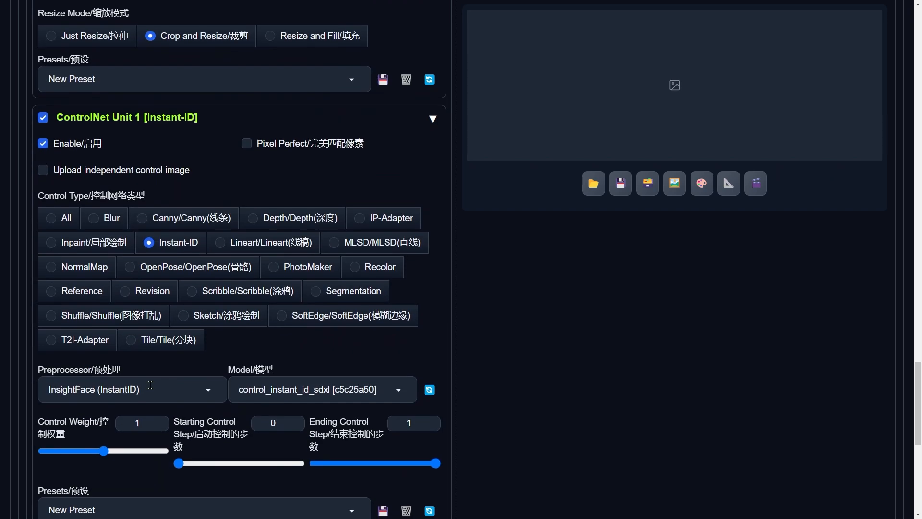
pyautogui.click(132, 389)
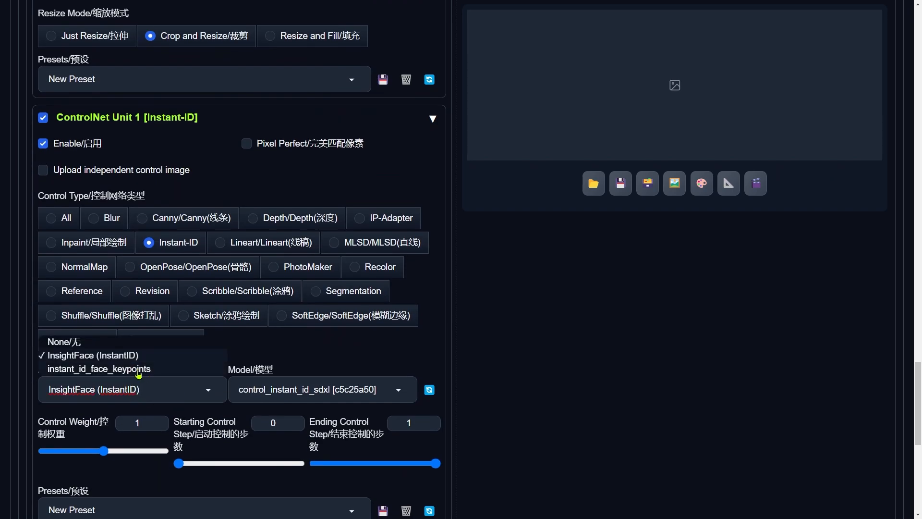
pyautogui.click(99, 369)
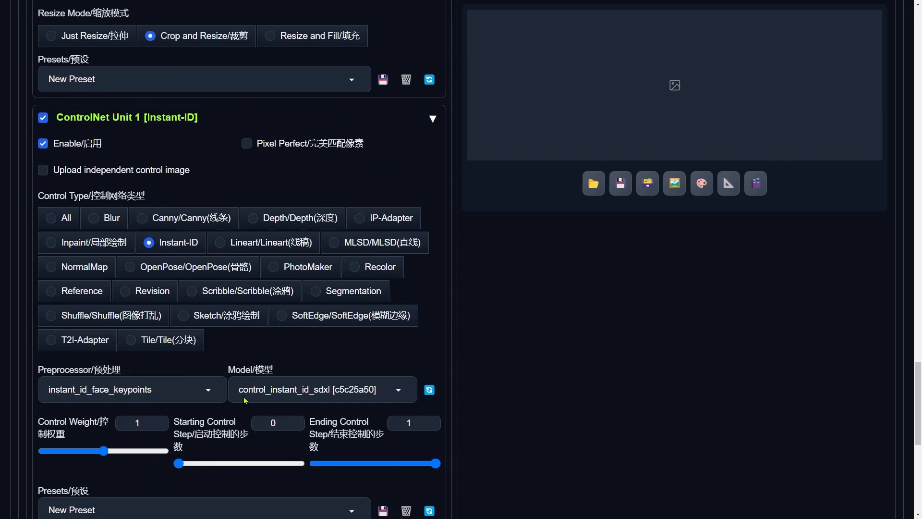
pyautogui.scroll(-3)
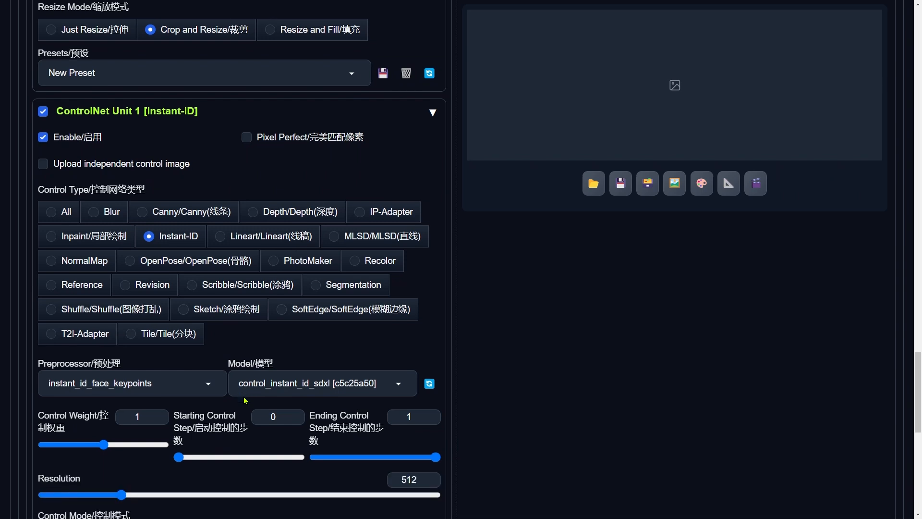
pyautogui.scroll(-3)
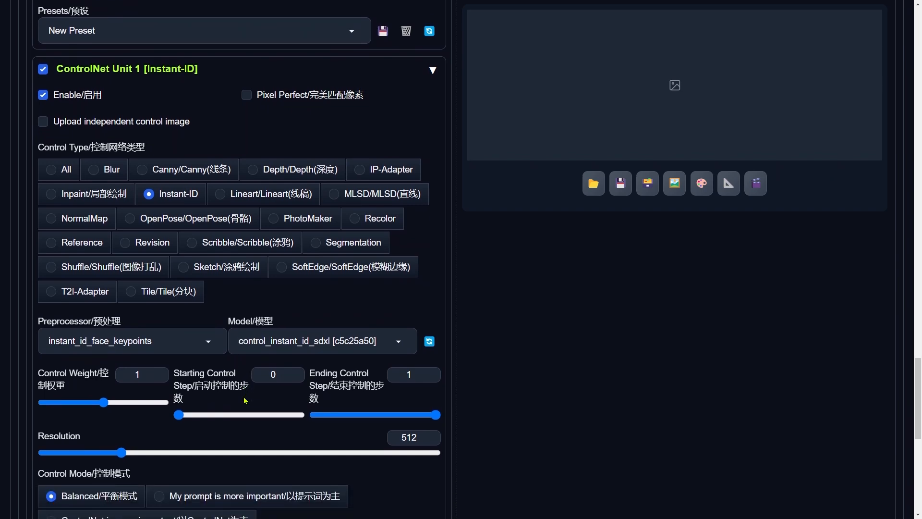
pyautogui.scroll(-3)
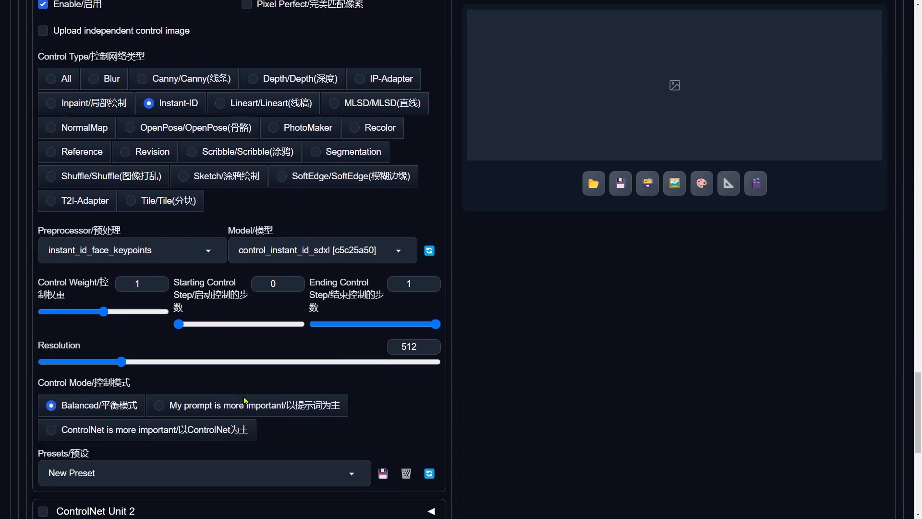
# - Enable ControlNet Unit 2 as an Instant-ID unit using the ip-adapter_instant_id_sdxl model
pyautogui.scroll(-3)
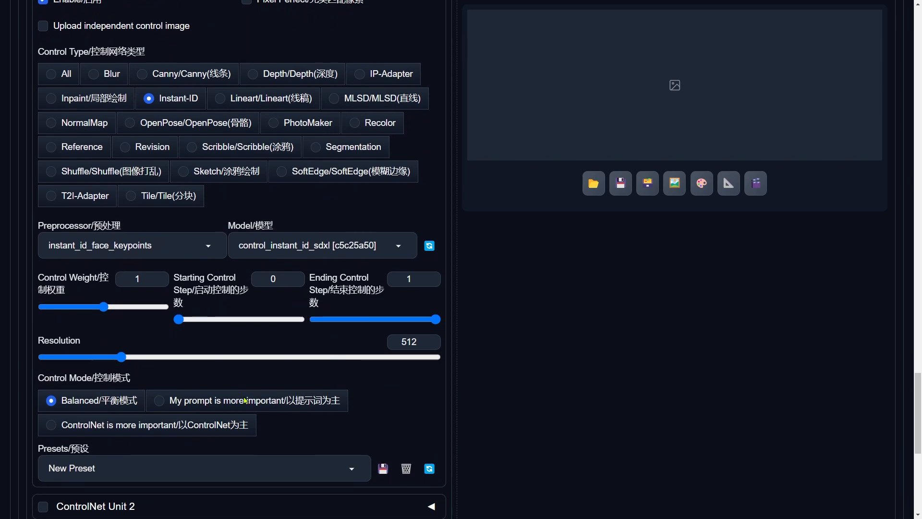
pyautogui.scroll(-3)
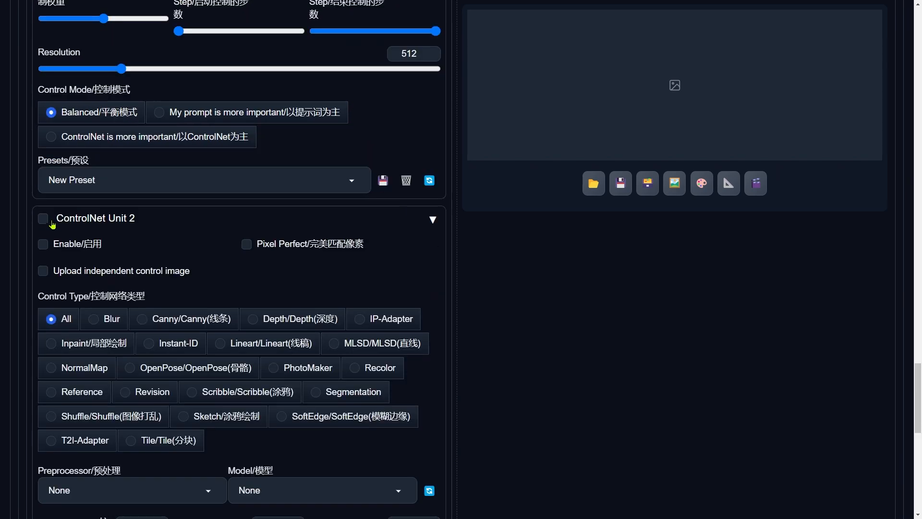
pyautogui.click(42, 218)
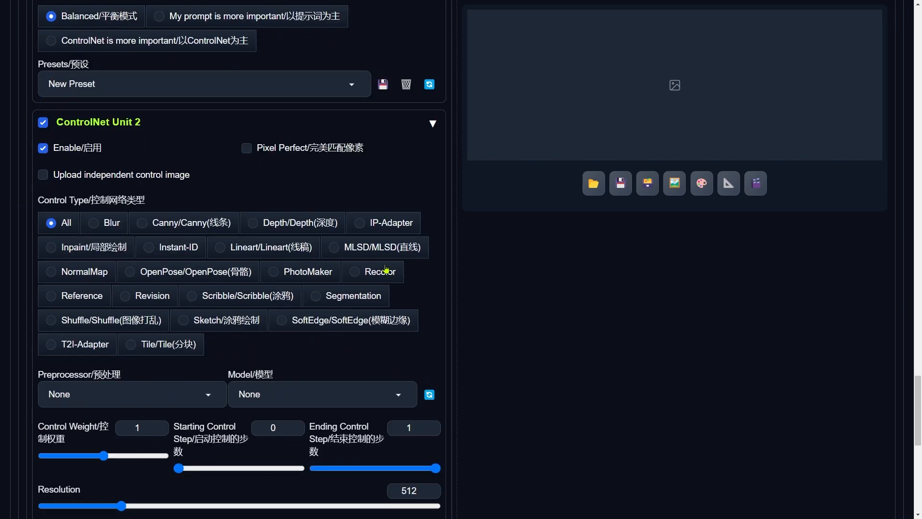
pyautogui.click(149, 247)
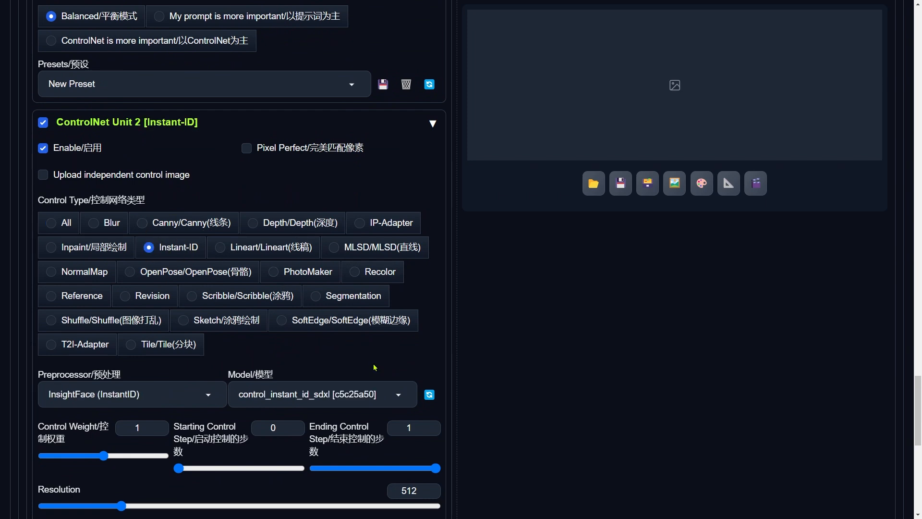
pyautogui.scroll(-3)
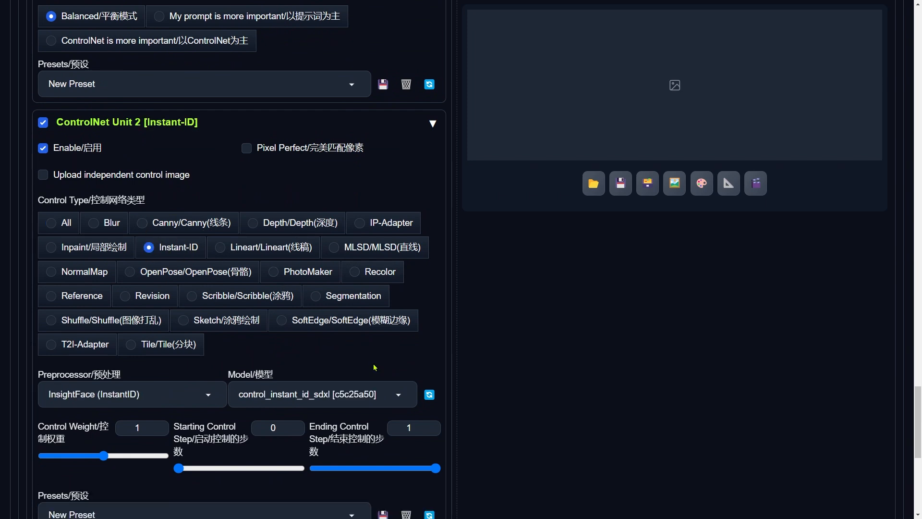
pyautogui.moveTo(376, 370)
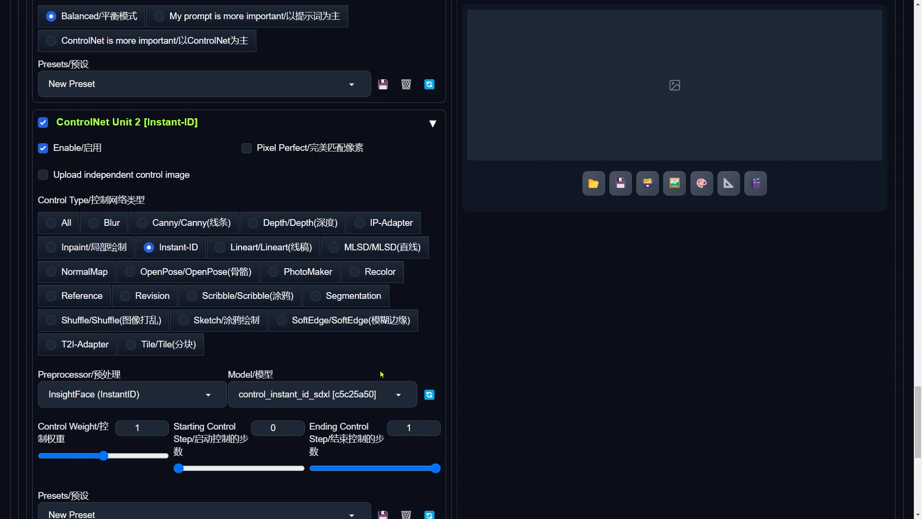
pyautogui.click(323, 394)
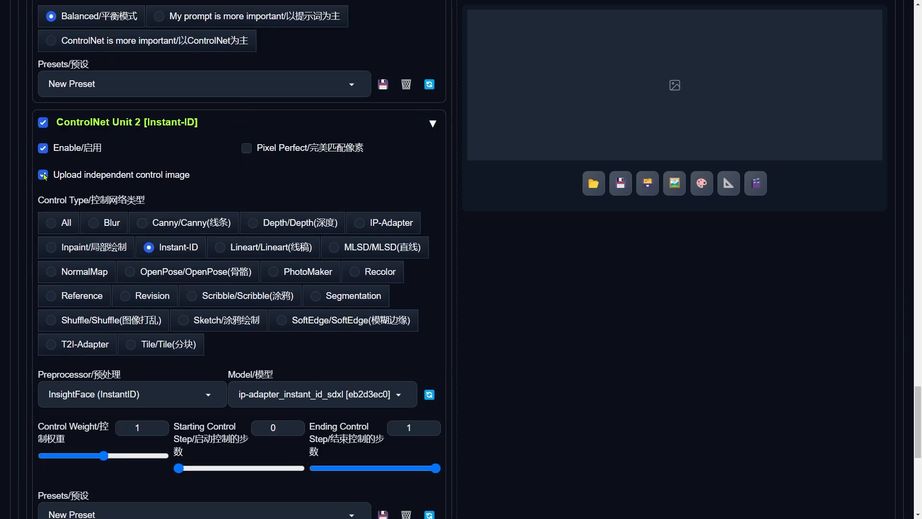
# - Load the reference face photo into Unit 2 and lower its Control Weight from 0.7 to 0.5
pyautogui.click(43, 175)
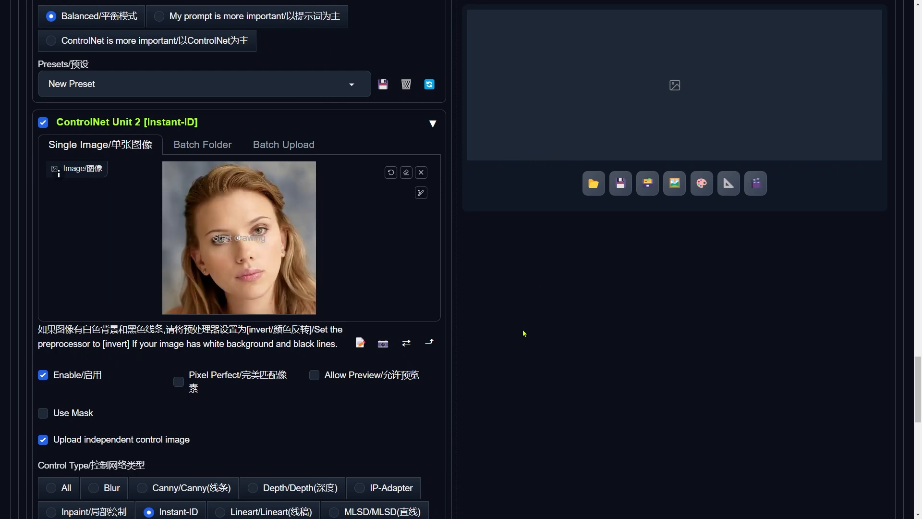
pyautogui.moveTo(487, 325)
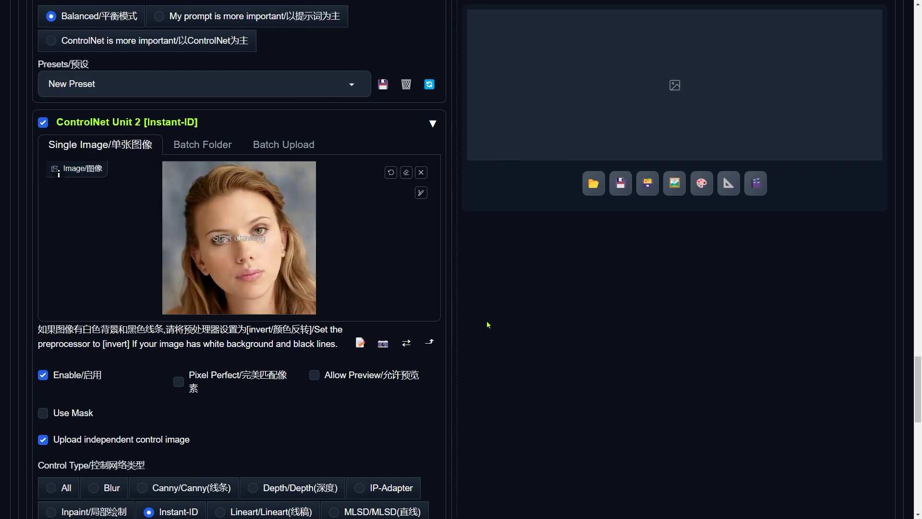
pyautogui.scroll(-3)
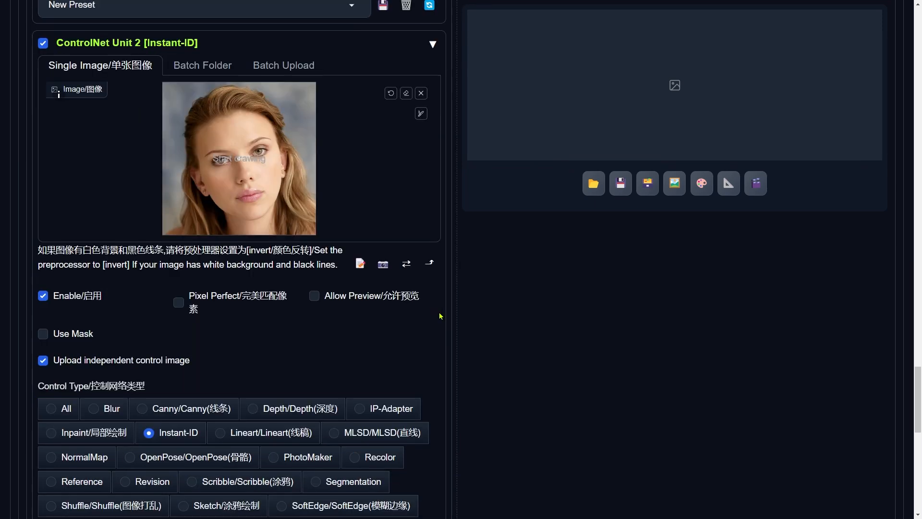
pyautogui.scroll(-3)
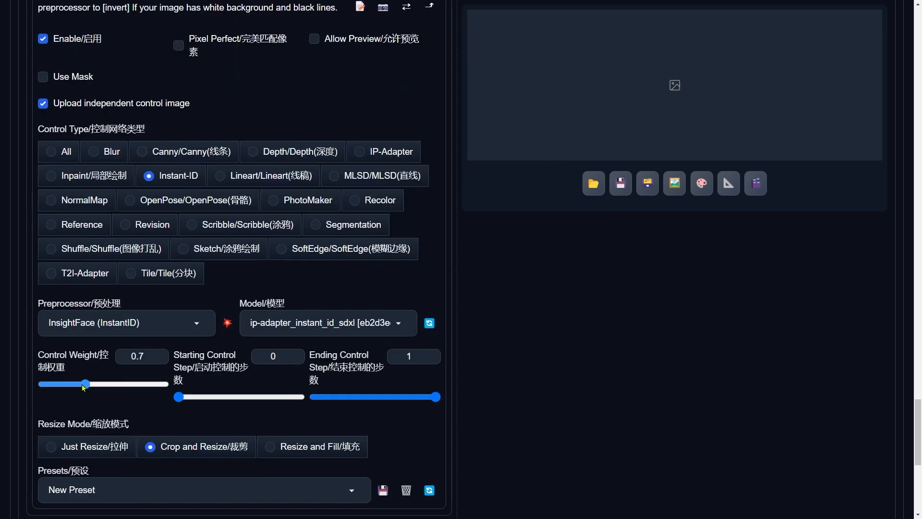
pyautogui.moveTo(87, 383); pyautogui.dragTo(72, 383)
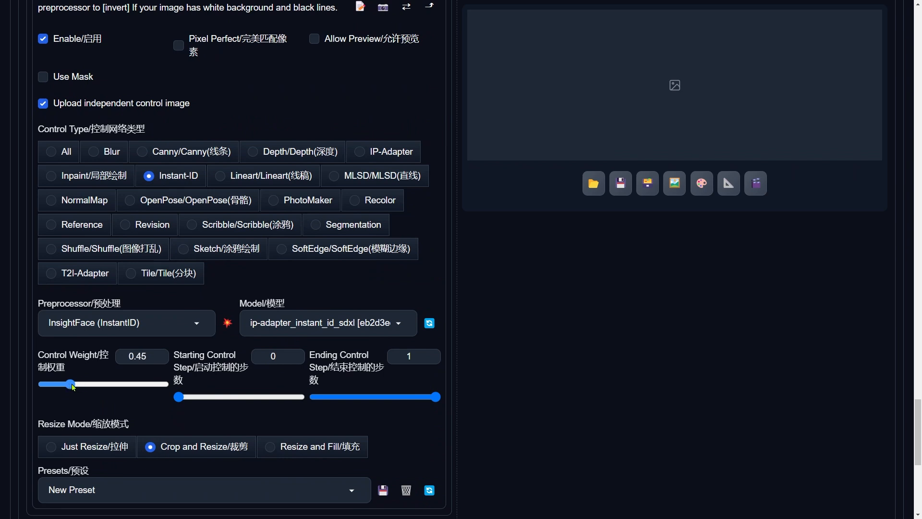
pyautogui.moveTo(72, 384); pyautogui.dragTo(77, 385)
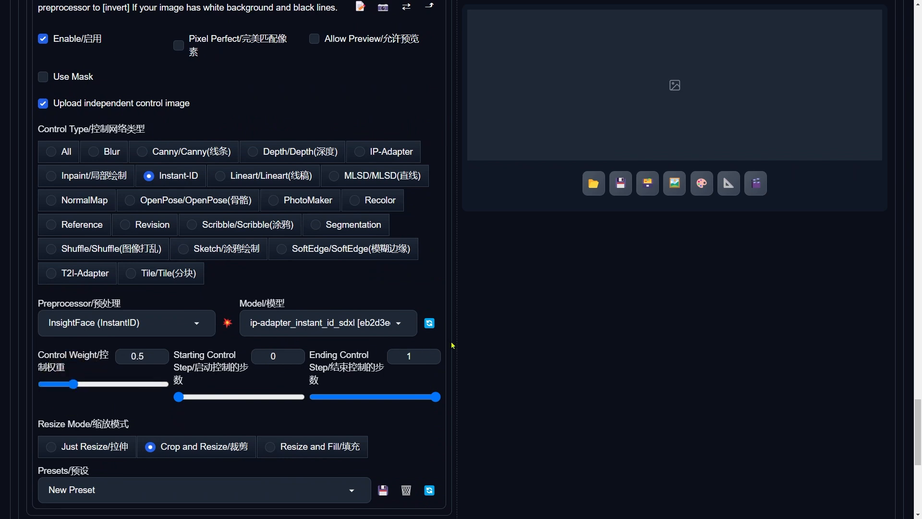
pyautogui.moveTo(477, 345)
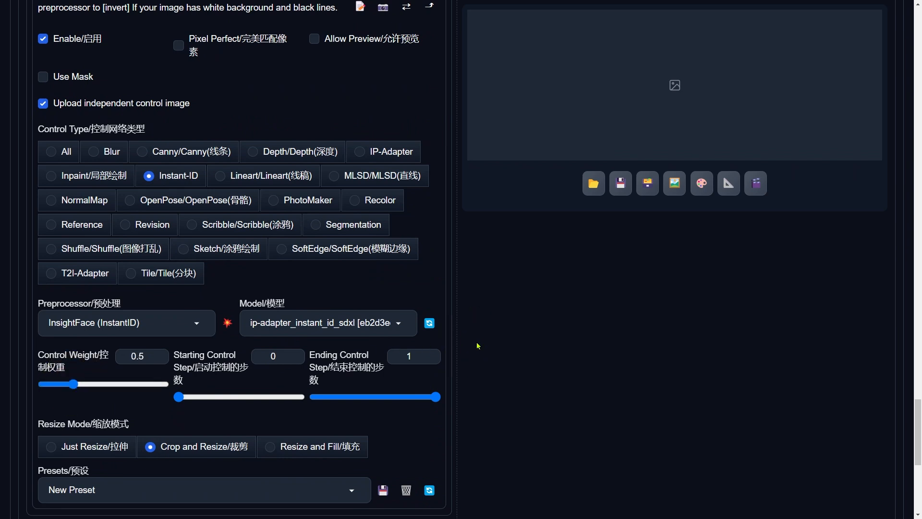
pyautogui.scroll(-3)
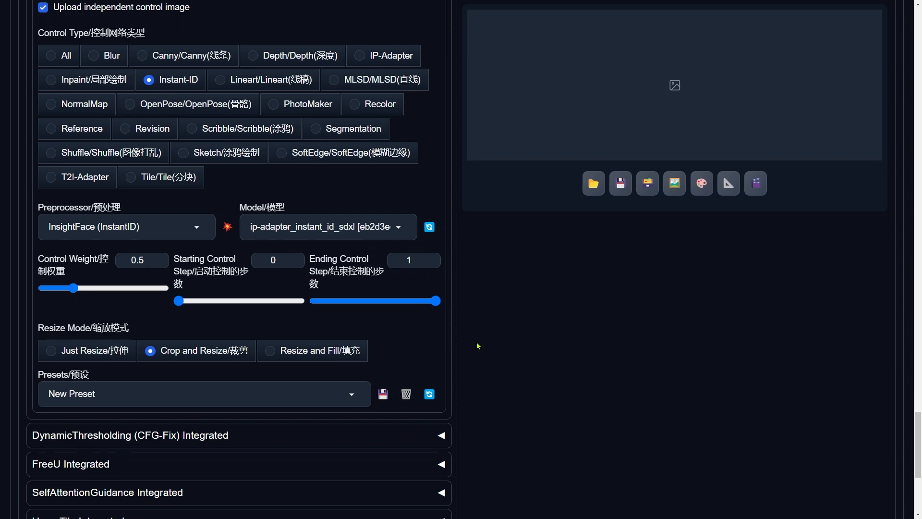
pyautogui.scroll(-3)
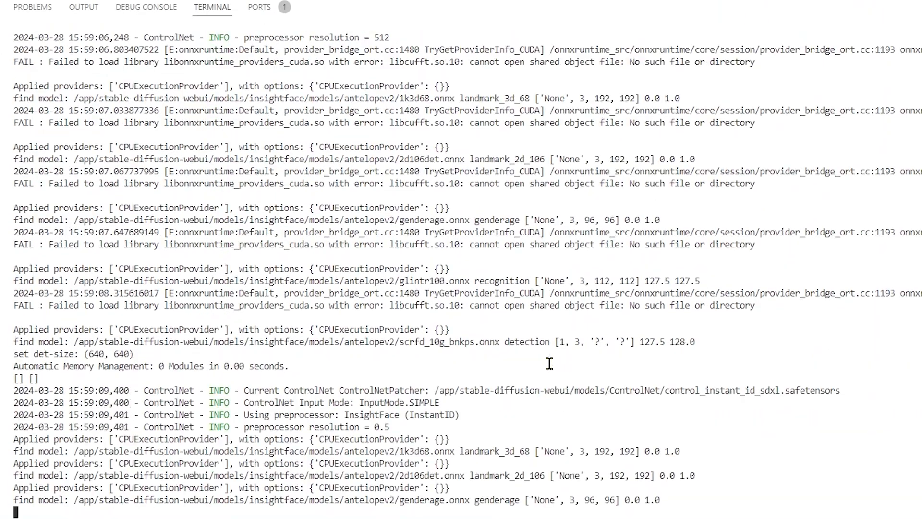
# - Scroll through the ControlNet terminal log as the InstantID and IP-Adapter models load
pyautogui.scroll(-3)
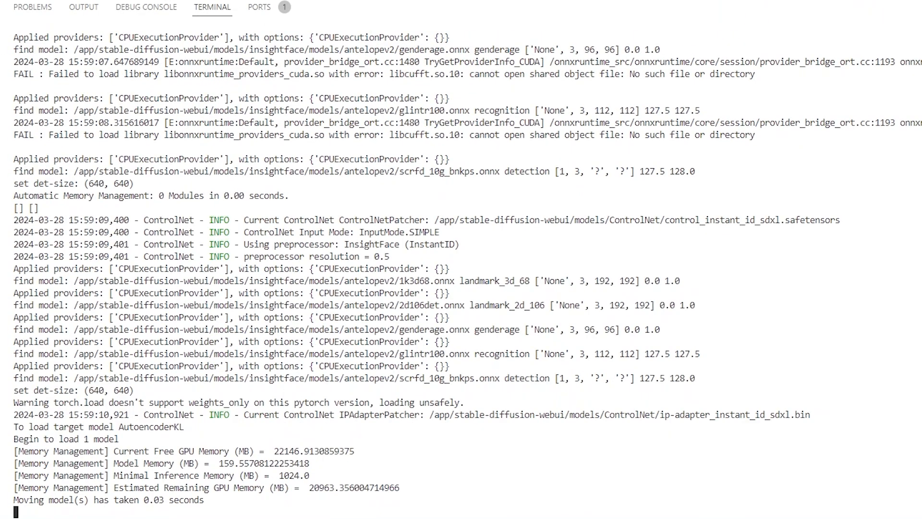
pyautogui.scroll(-3)
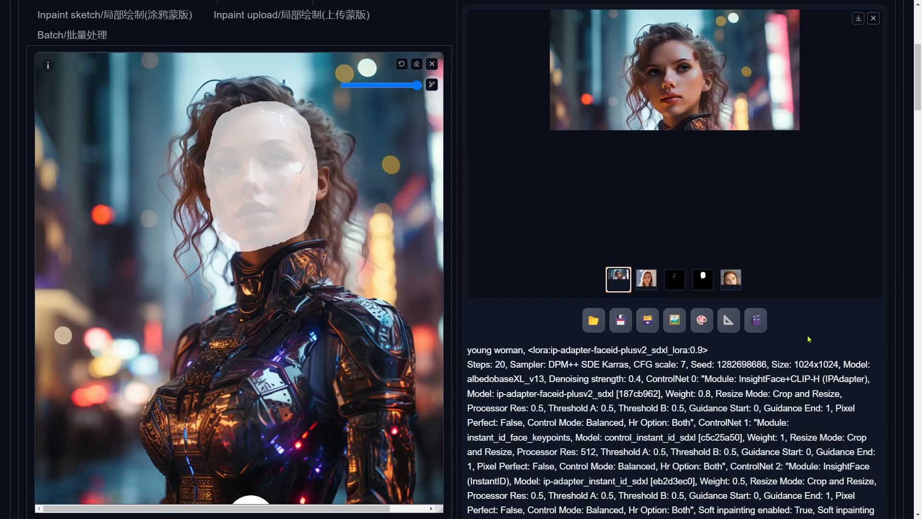
# - View the face-swapped result in the full-size lightbox, then close it
pyautogui.click(674, 69)
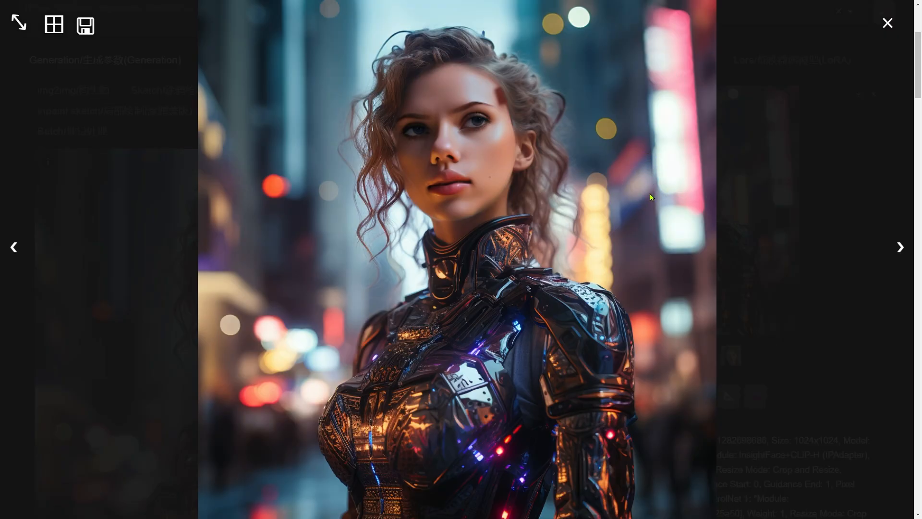
pyautogui.moveTo(634, 184)
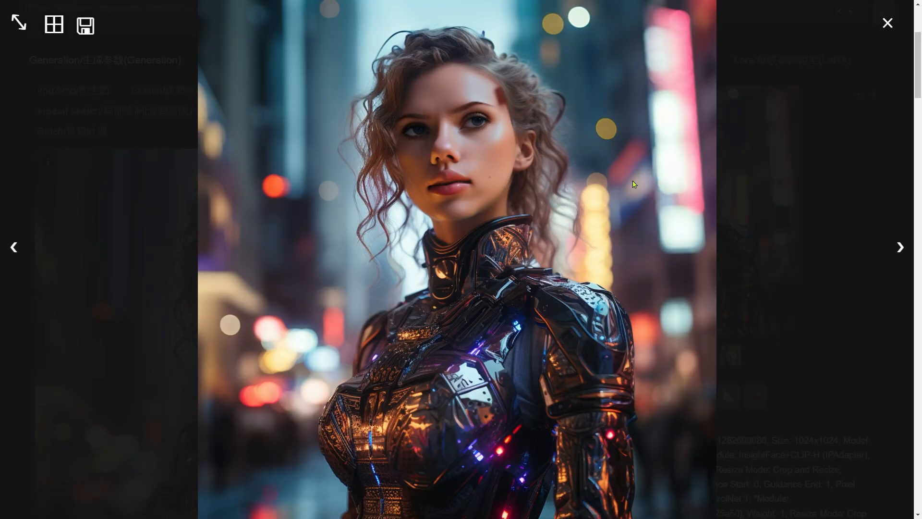
pyautogui.click(886, 22)
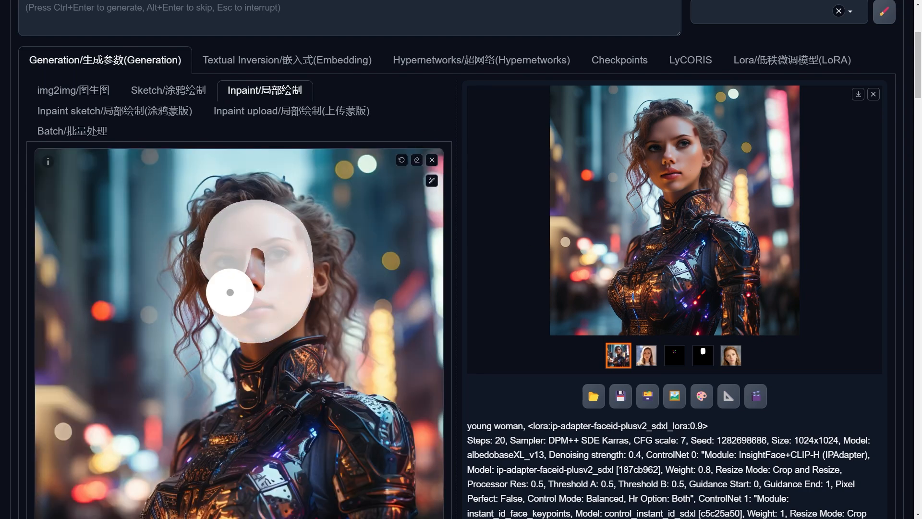
# - Check Denoising strength 0.4, run the second inpaint pass and view the refined portrait full size
pyautogui.scroll(-3)
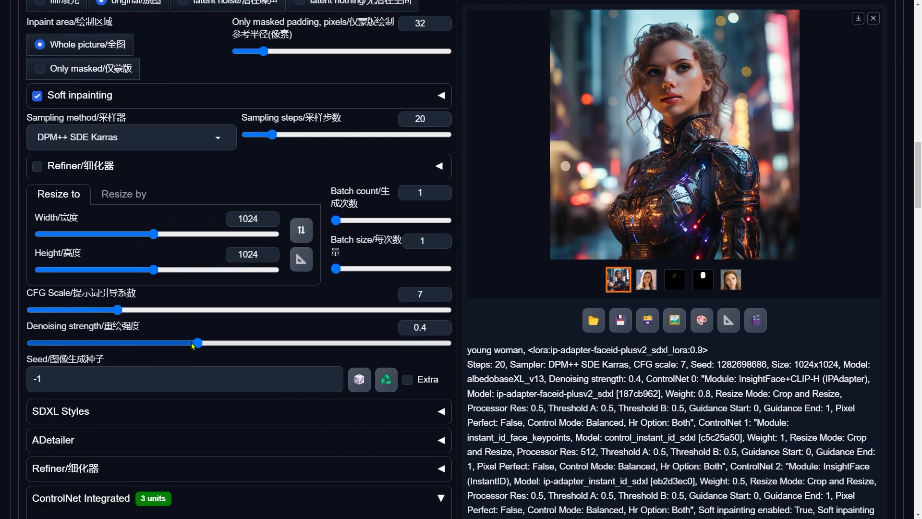
pyautogui.moveTo(197, 343); pyautogui.dragTo(156, 339)
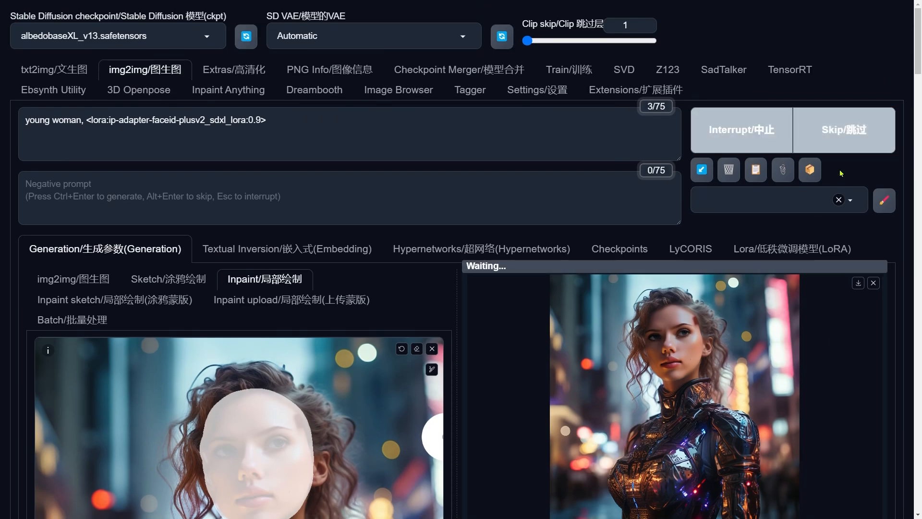
pyautogui.scroll(-3)
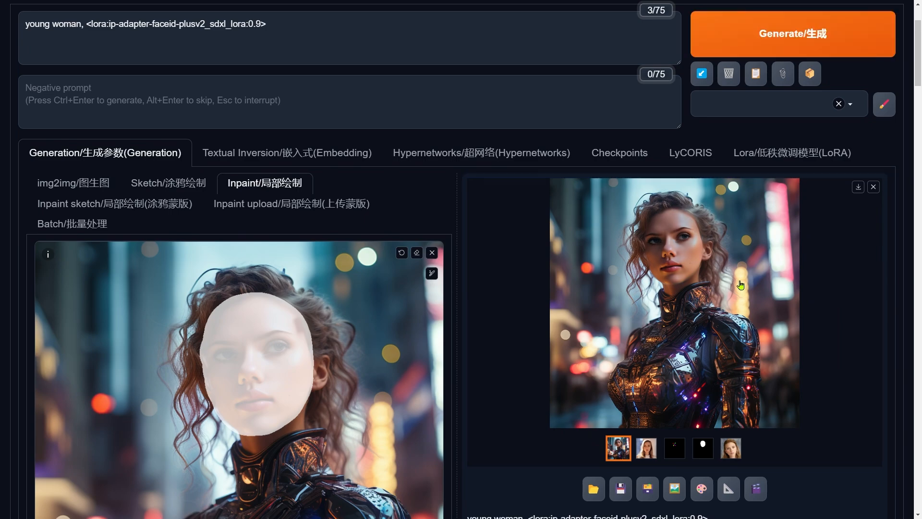
pyautogui.click(674, 302)
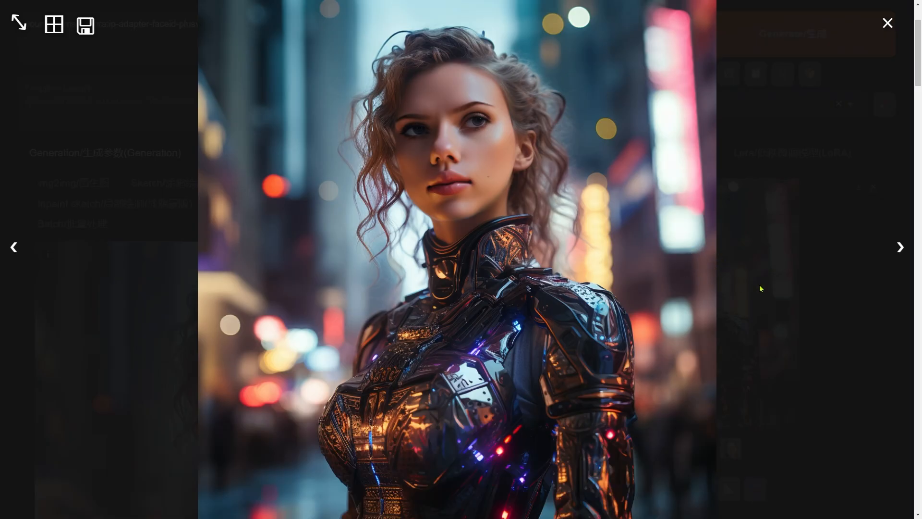